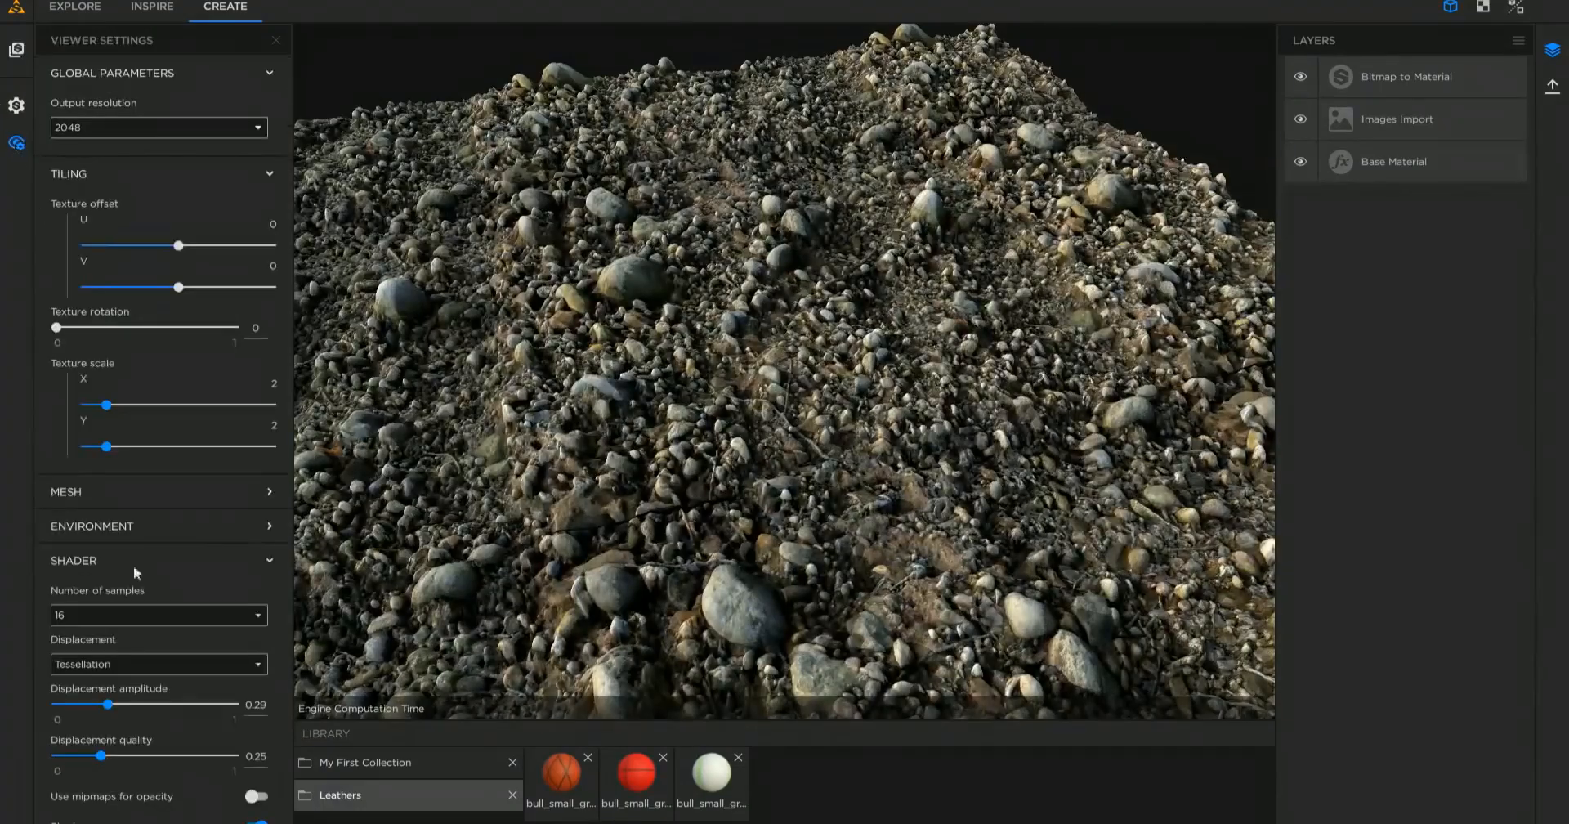
- Lower the pebbles' displacement amplitude to 0.16 and show the height map in the 2D view
drag(107, 704, 83, 704)
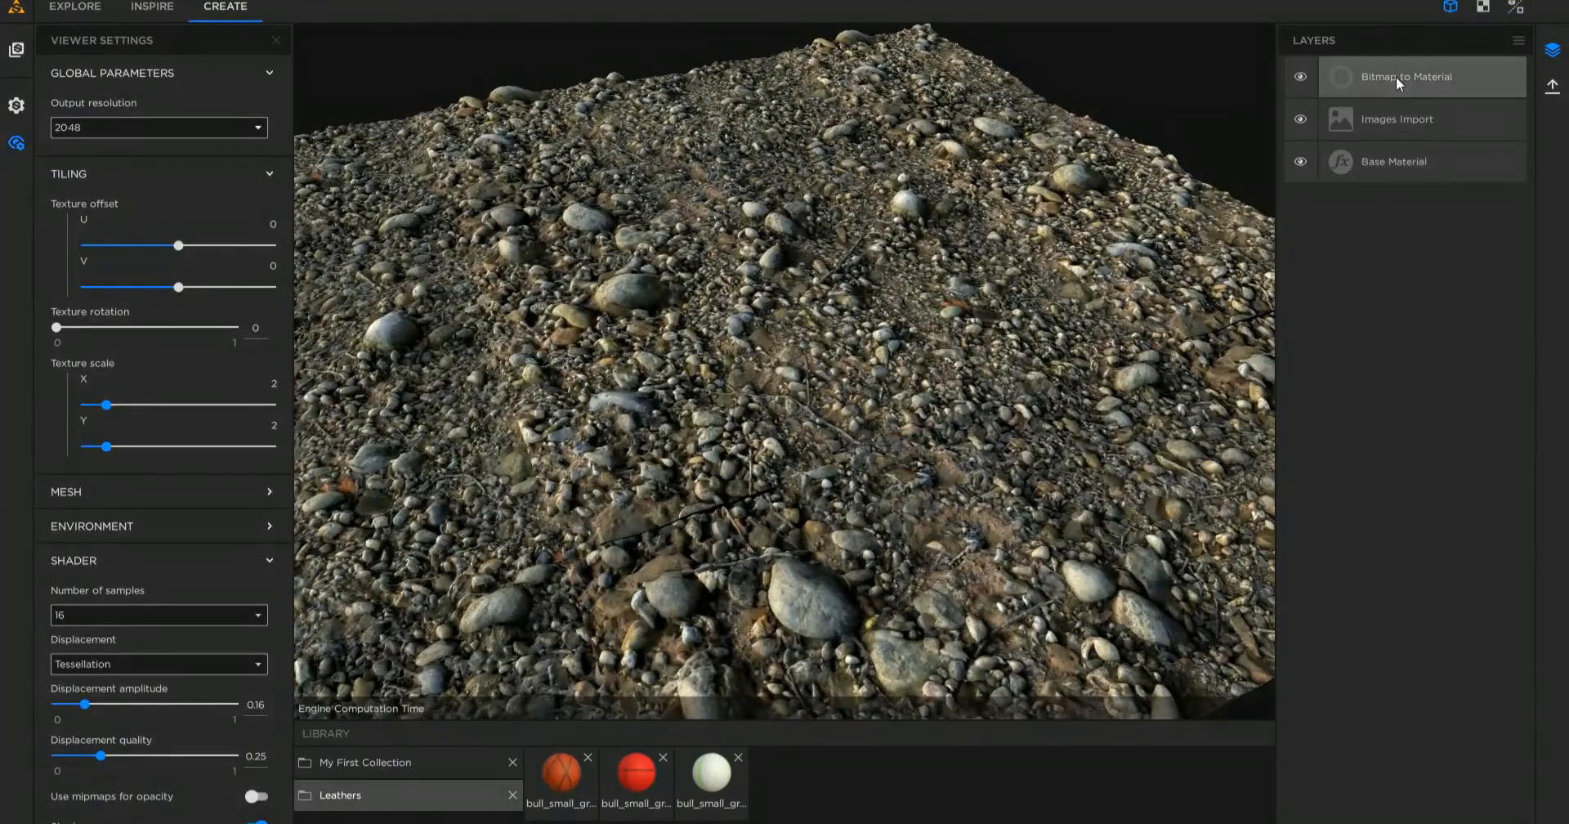
click(1406, 77)
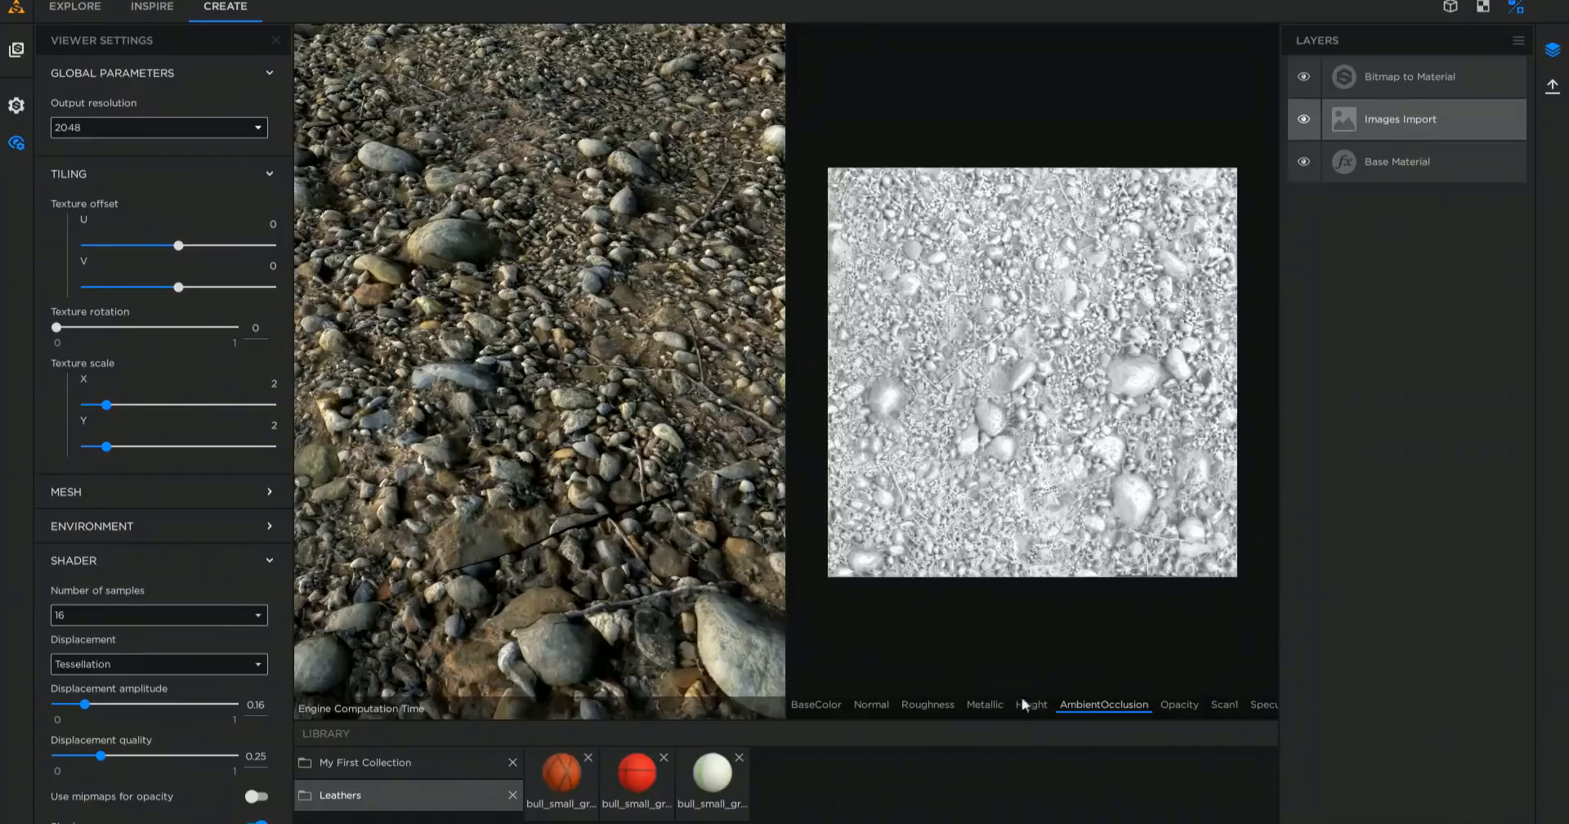
mouse_move(995, 641)
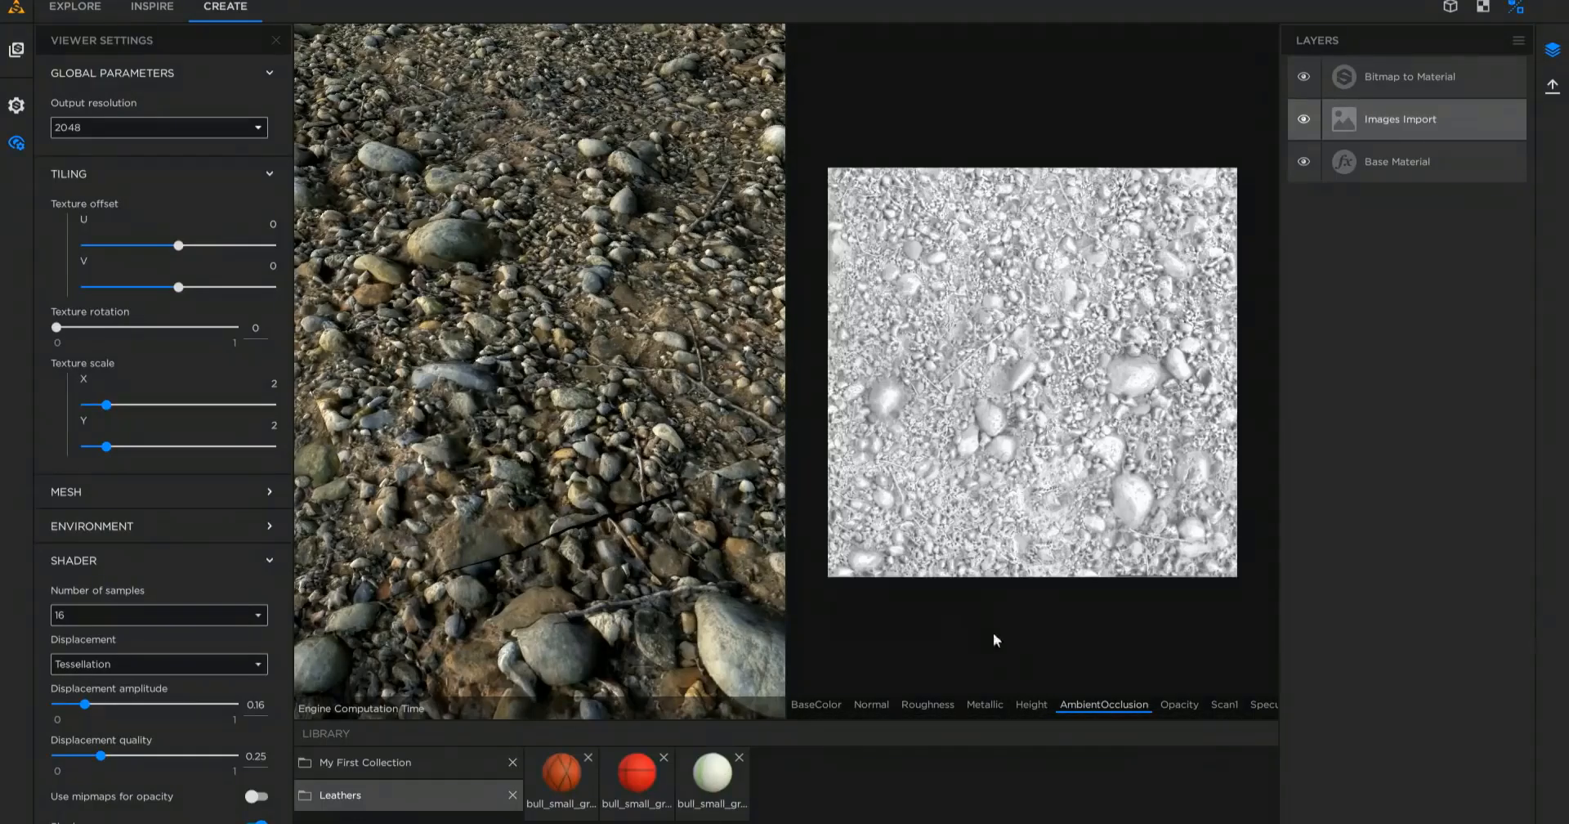
click(1030, 705)
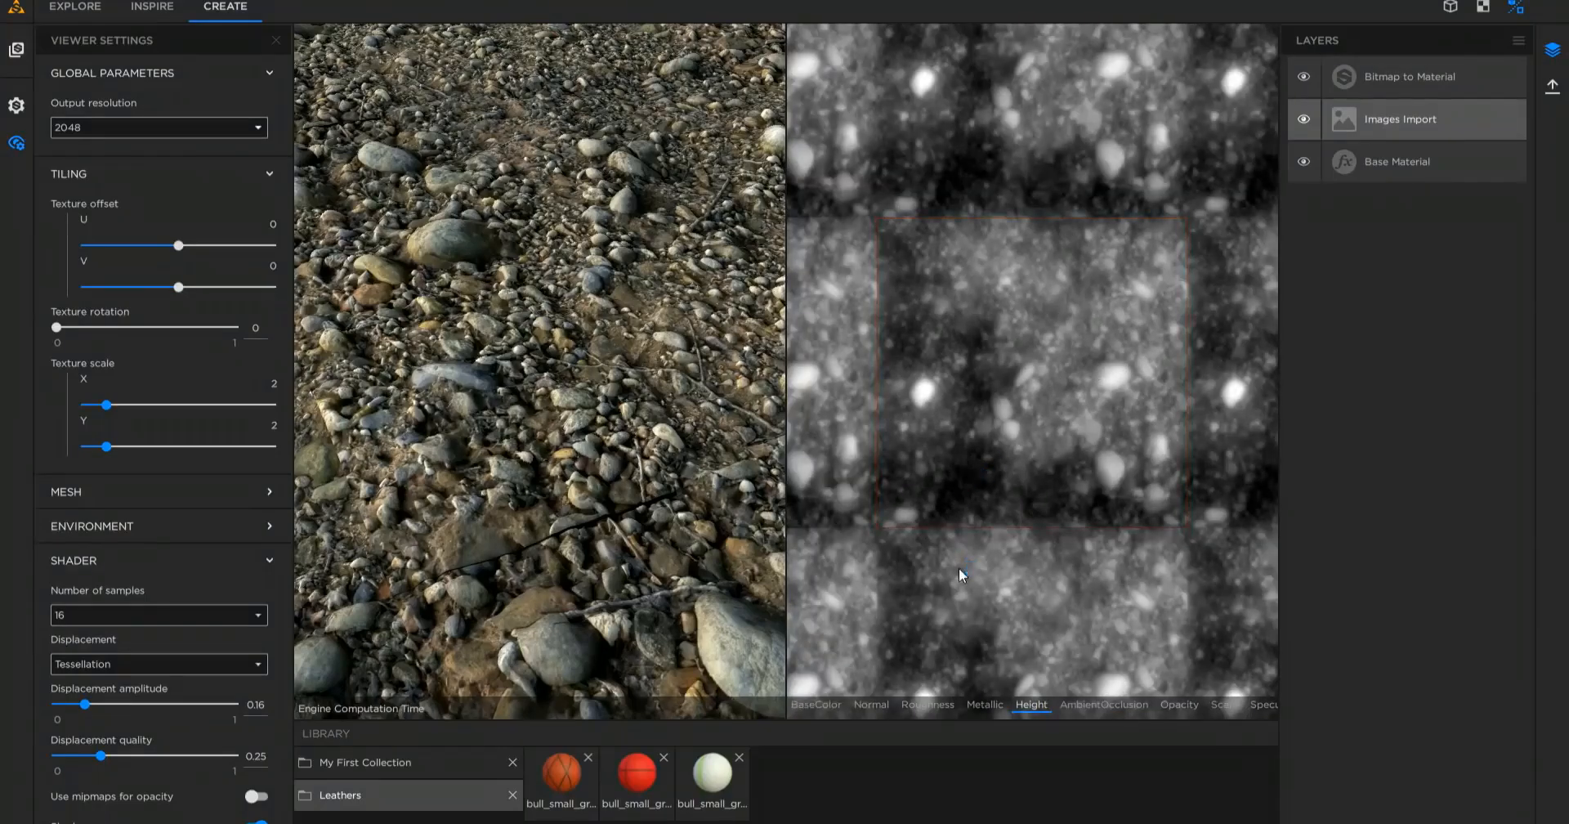
- Close the Bitmap to Material settings and bring up the list of addable layers
click(1410, 76)
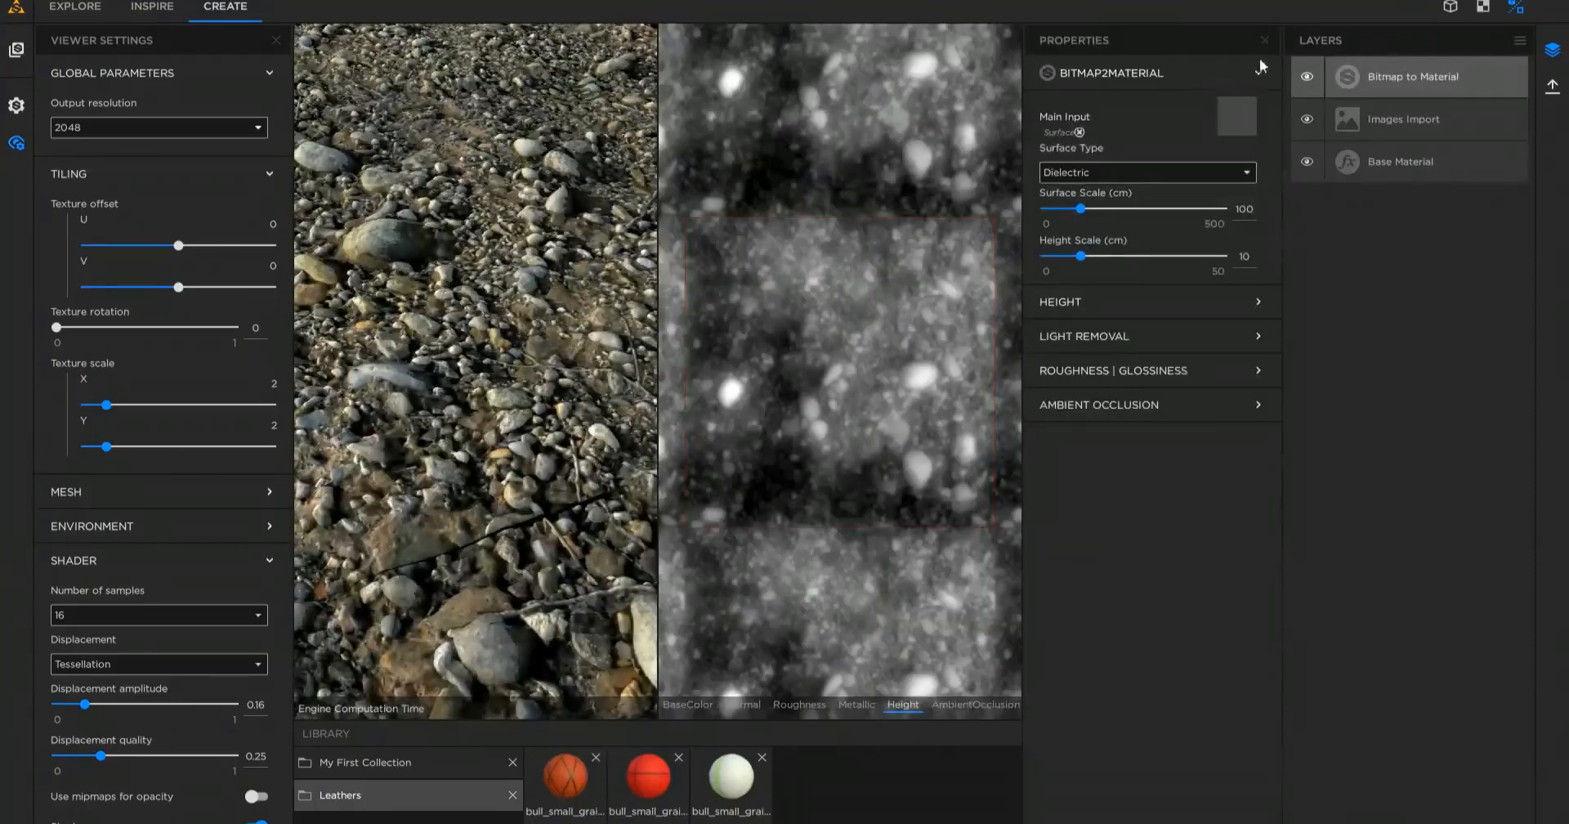
click(1265, 39)
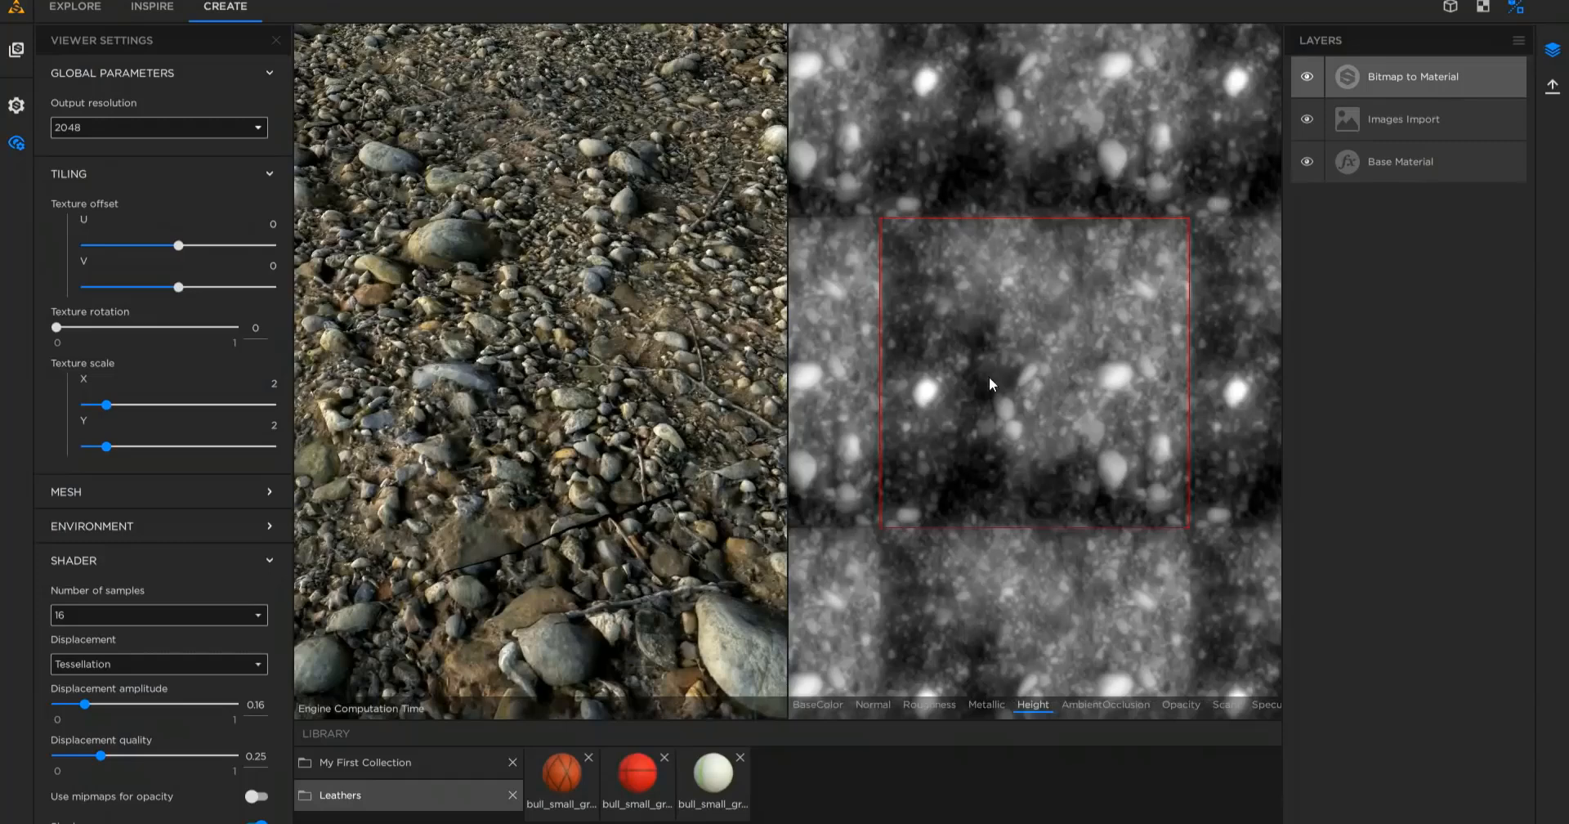
right_click(1401, 250)
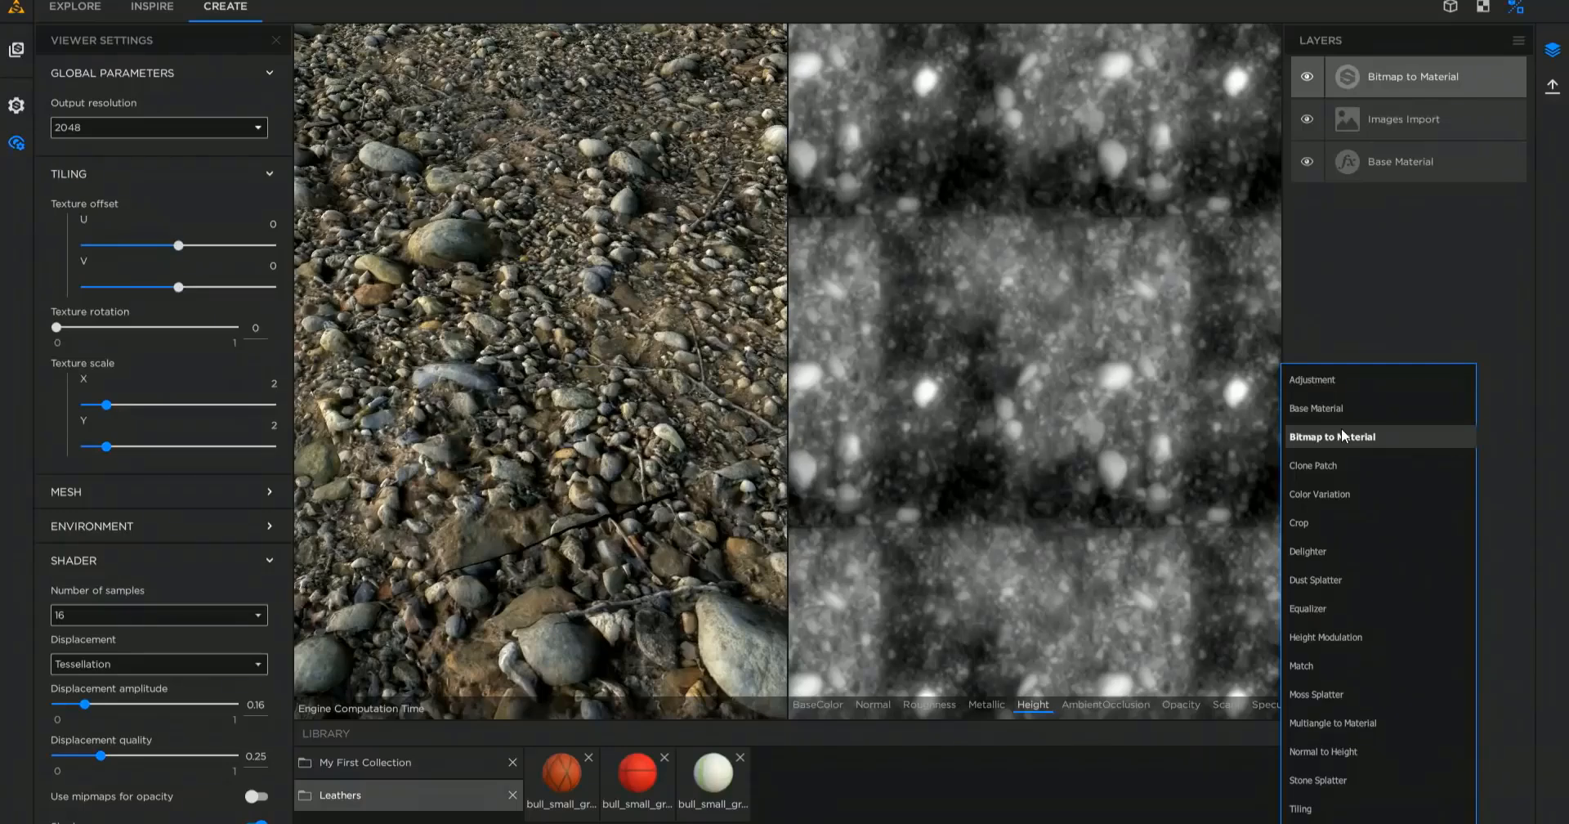
- Load Nappa Leather from the Leathers folder onto the sphere and move to the Inspire workspace
click(74, 8)
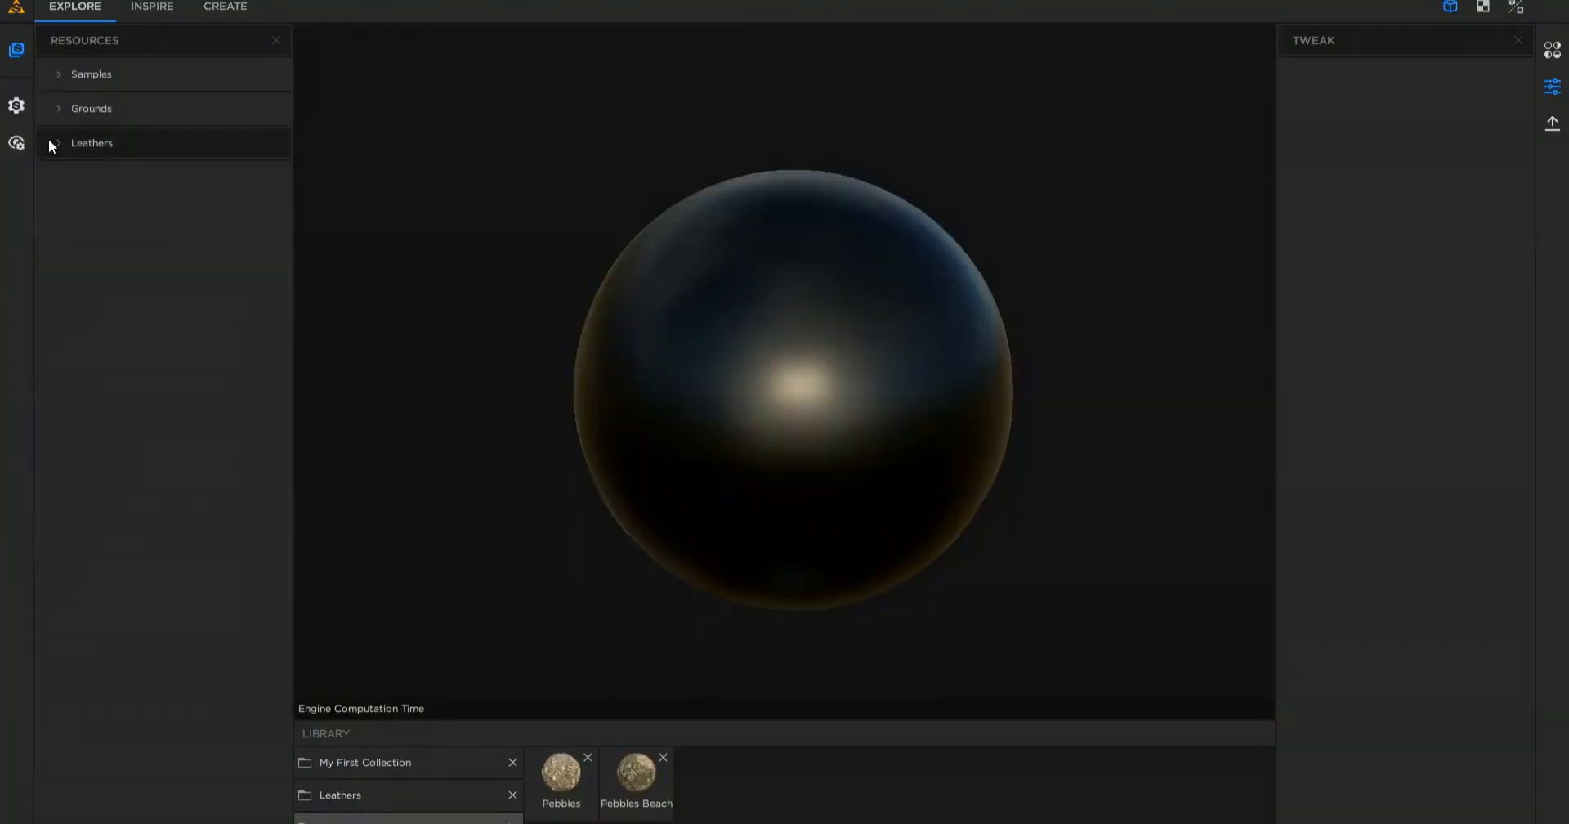
click(59, 142)
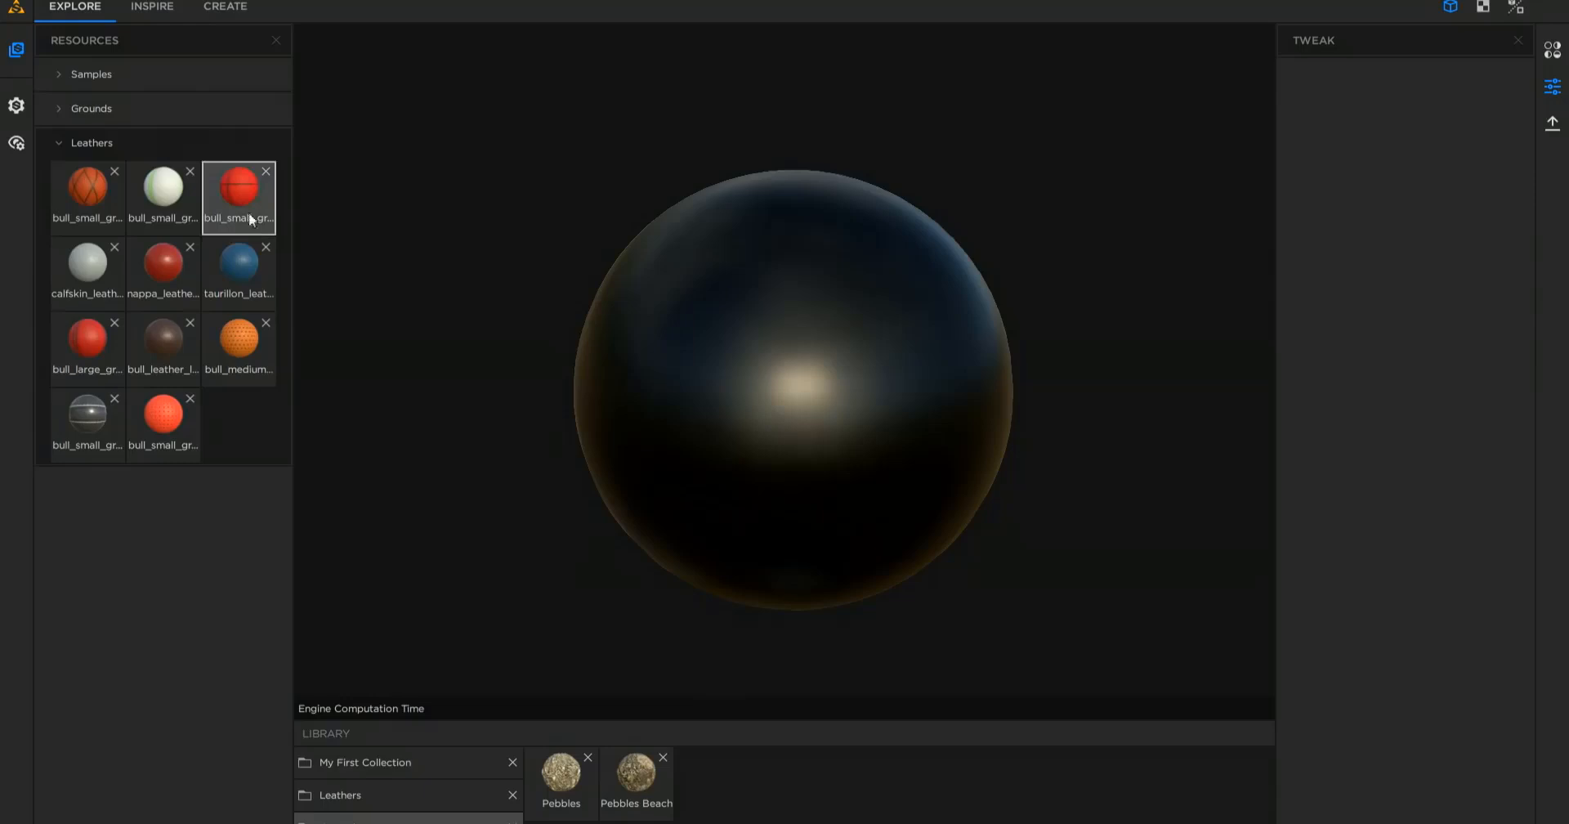
click(162, 423)
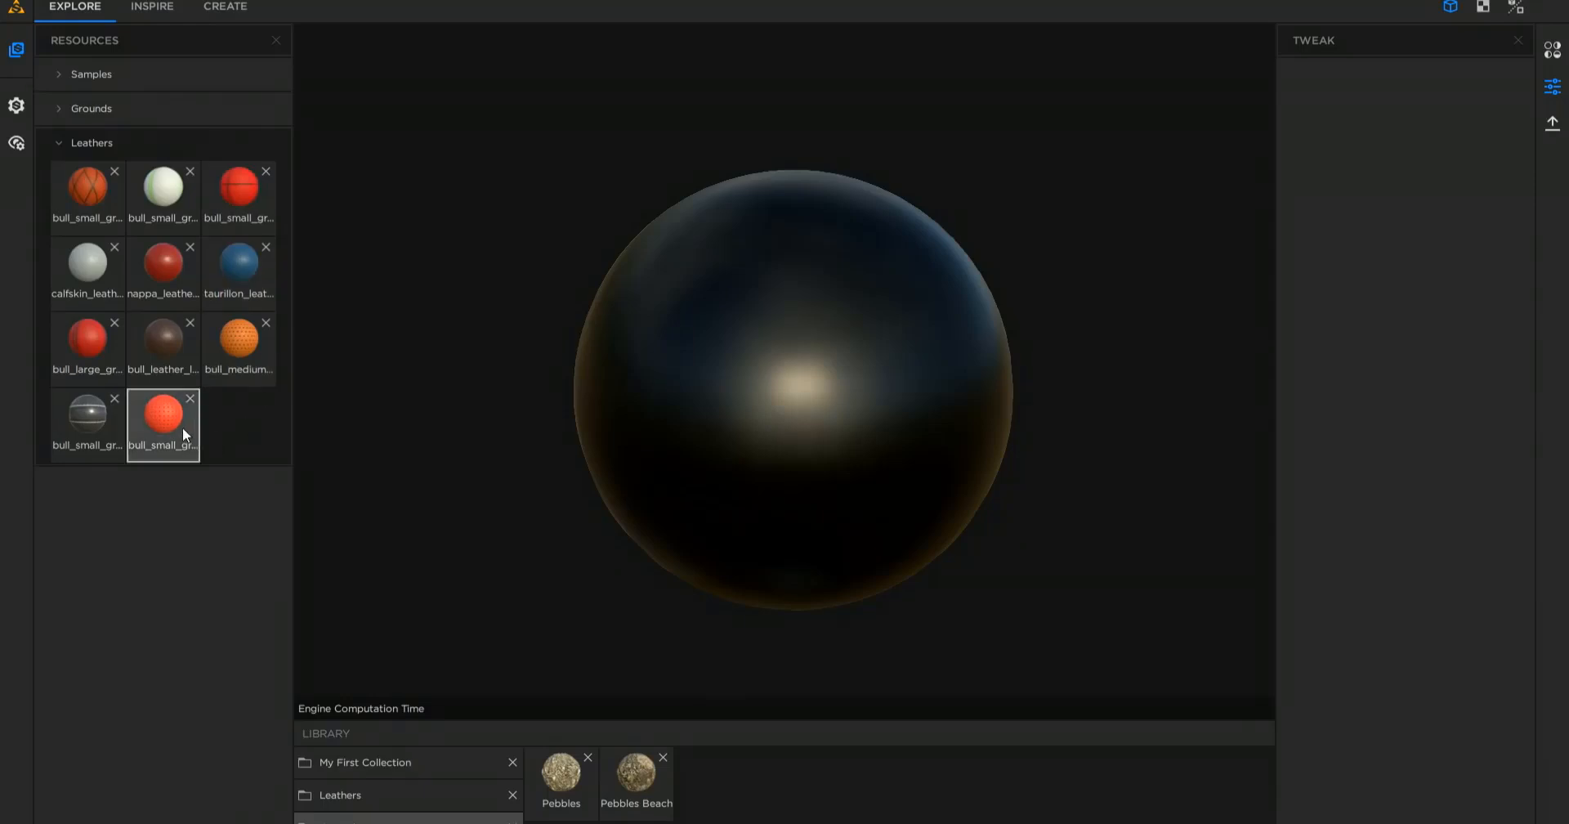
click(162, 261)
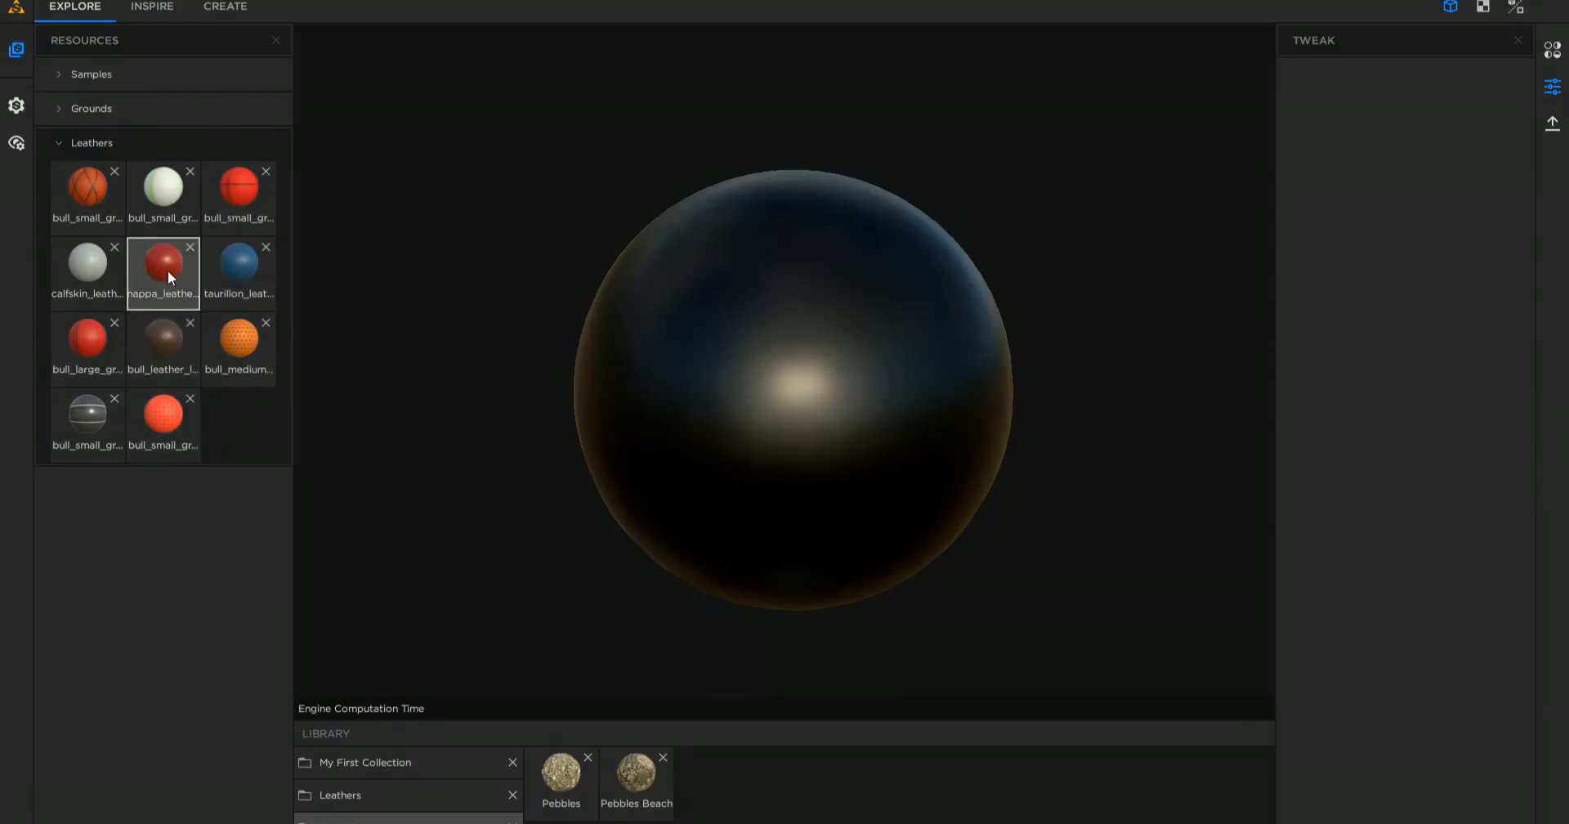
click(162, 270)
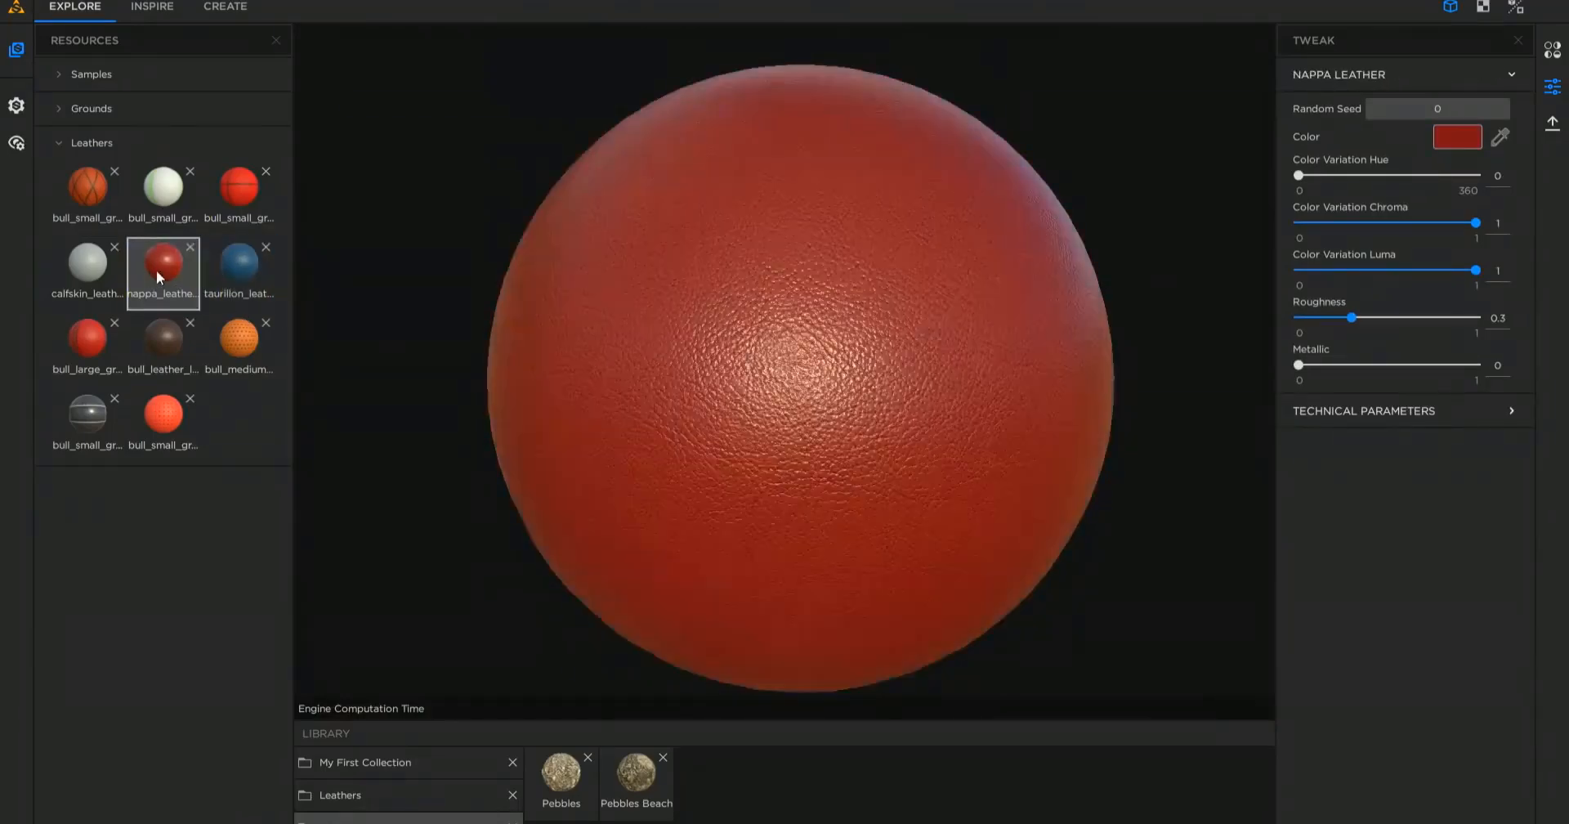
click(161, 269)
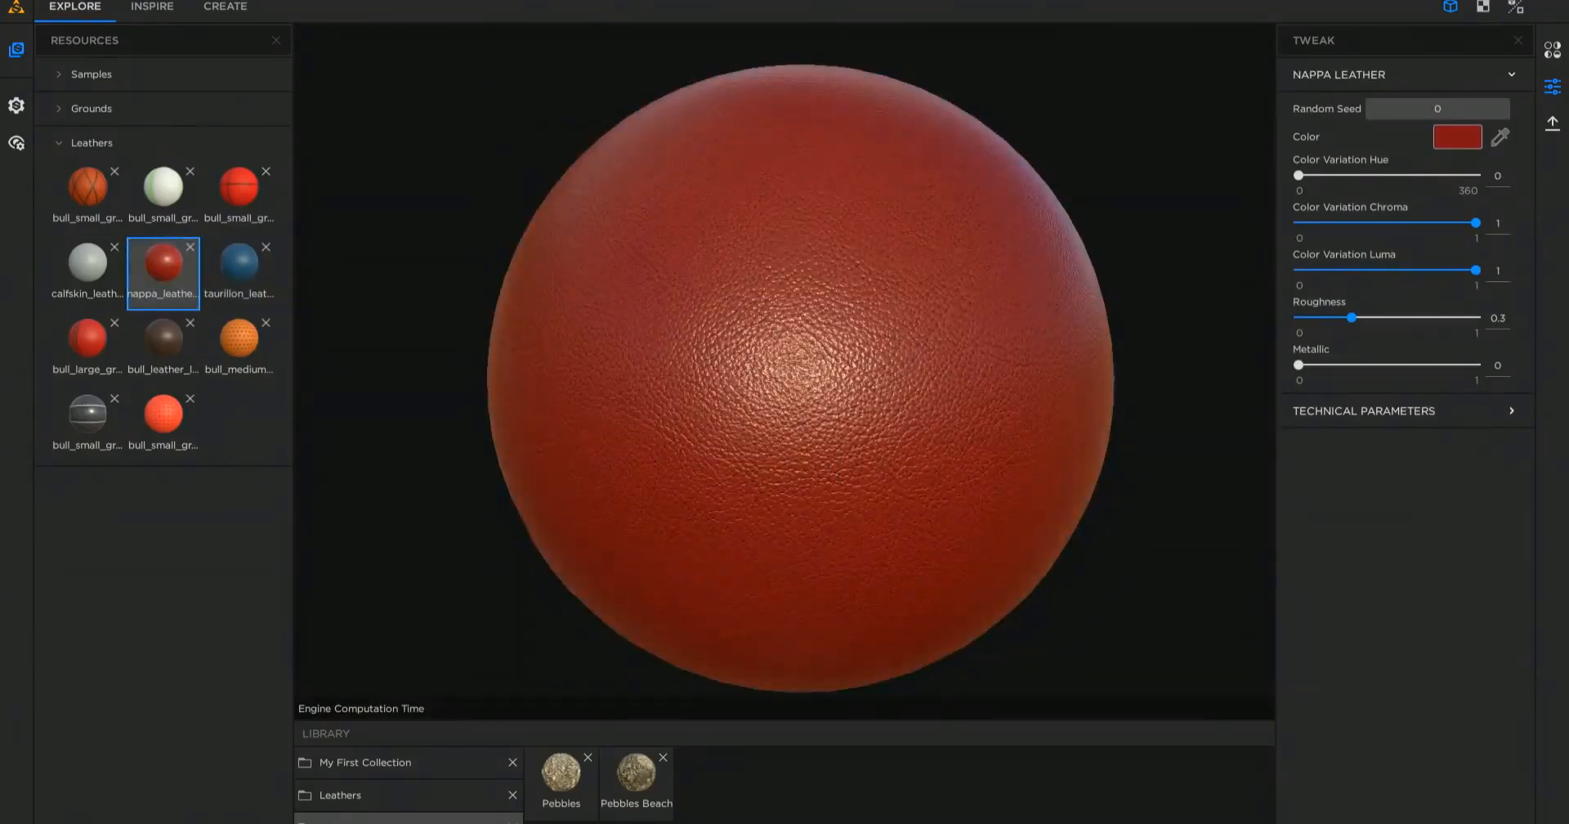
click(150, 7)
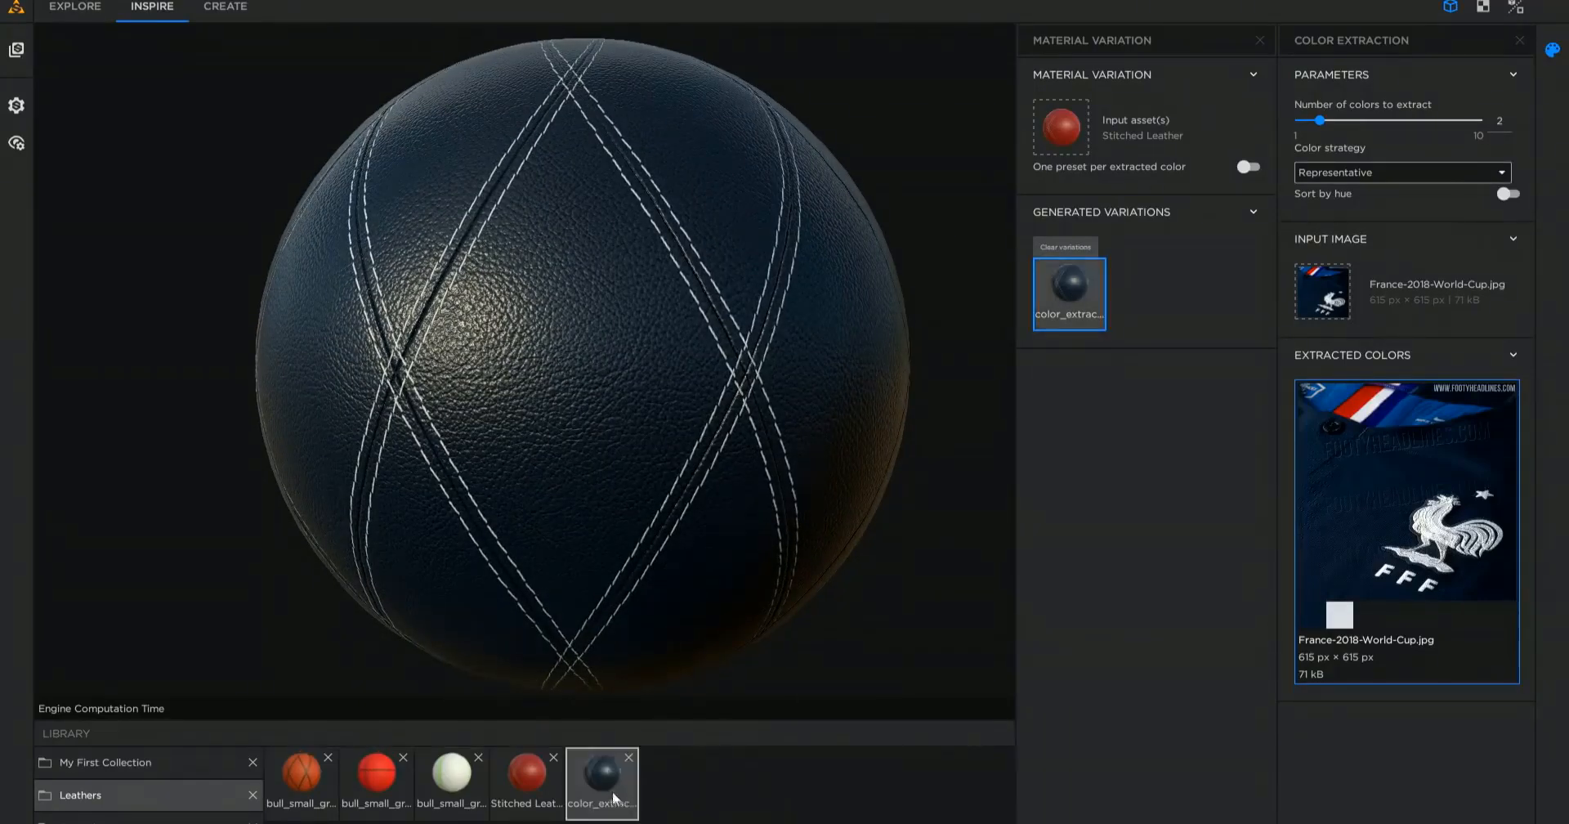
- Add the Emboss.sbsar filter to the navy colour-extracted variation and reload it from the library
click(224, 6)
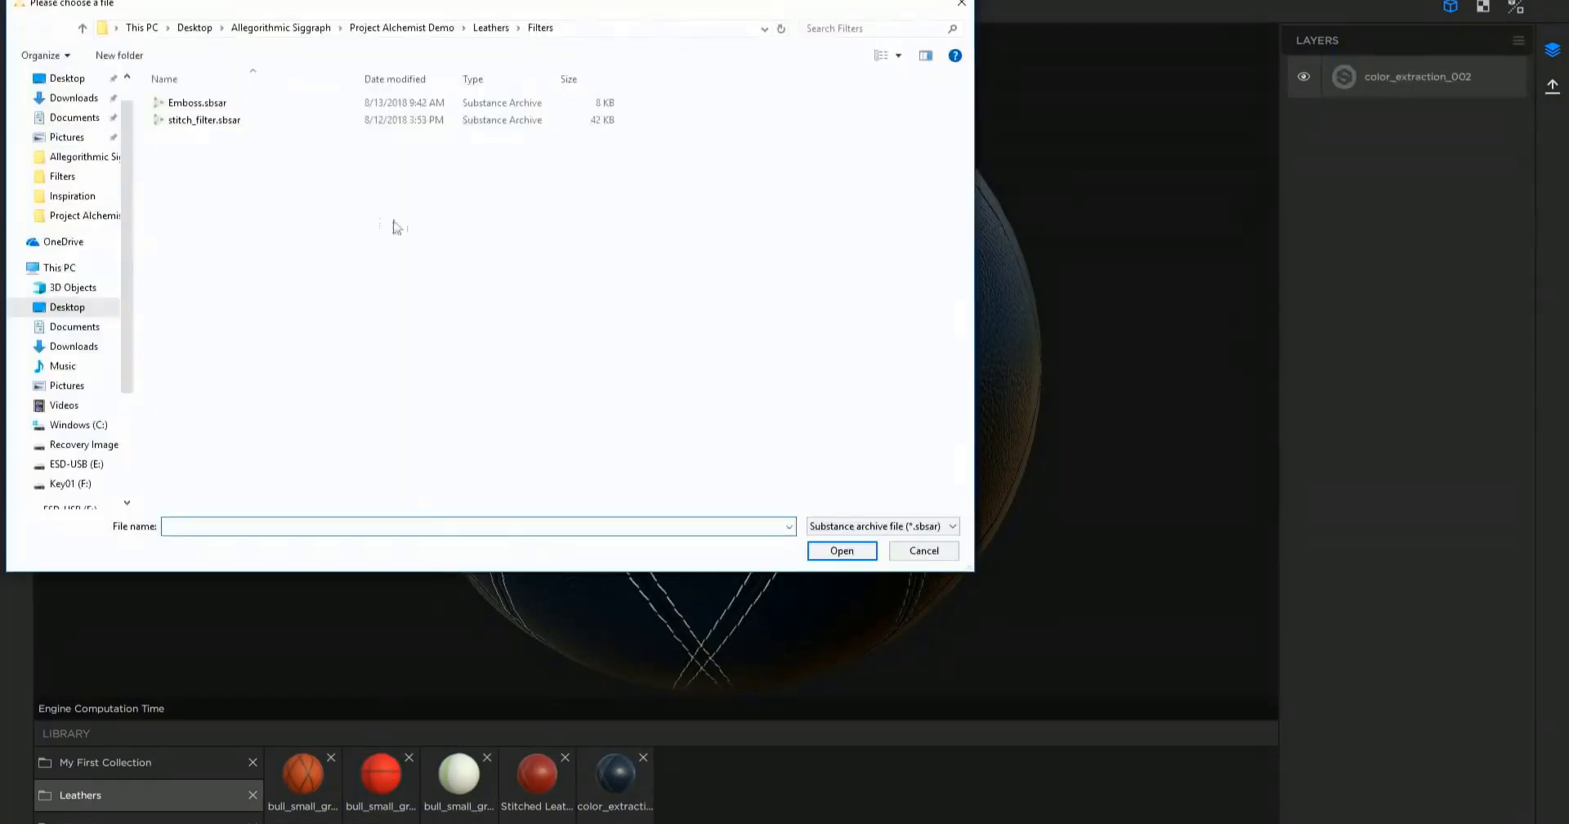
double_click(196, 101)
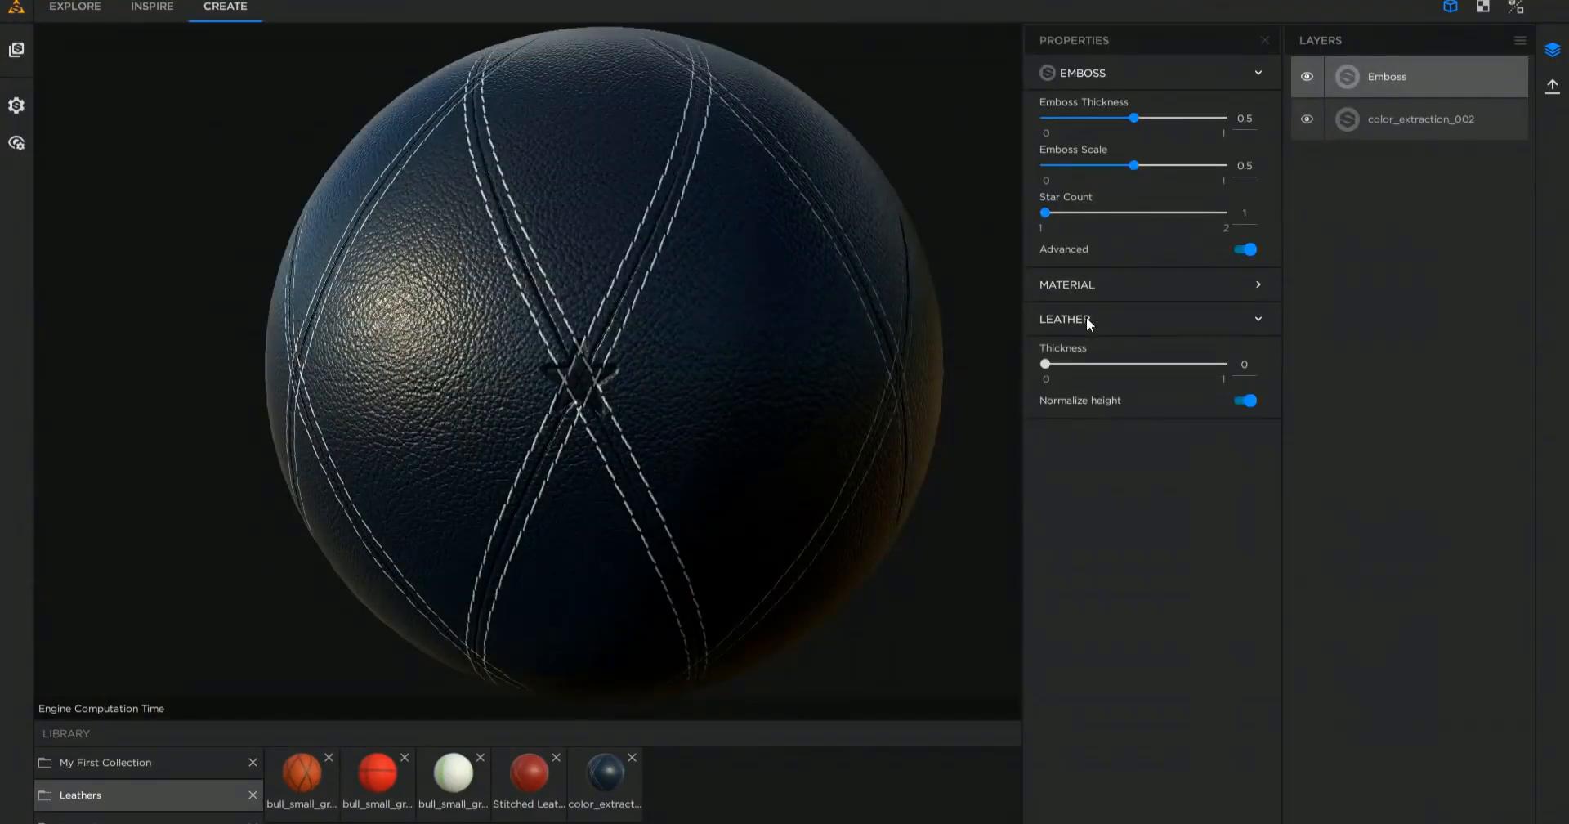
click(615, 785)
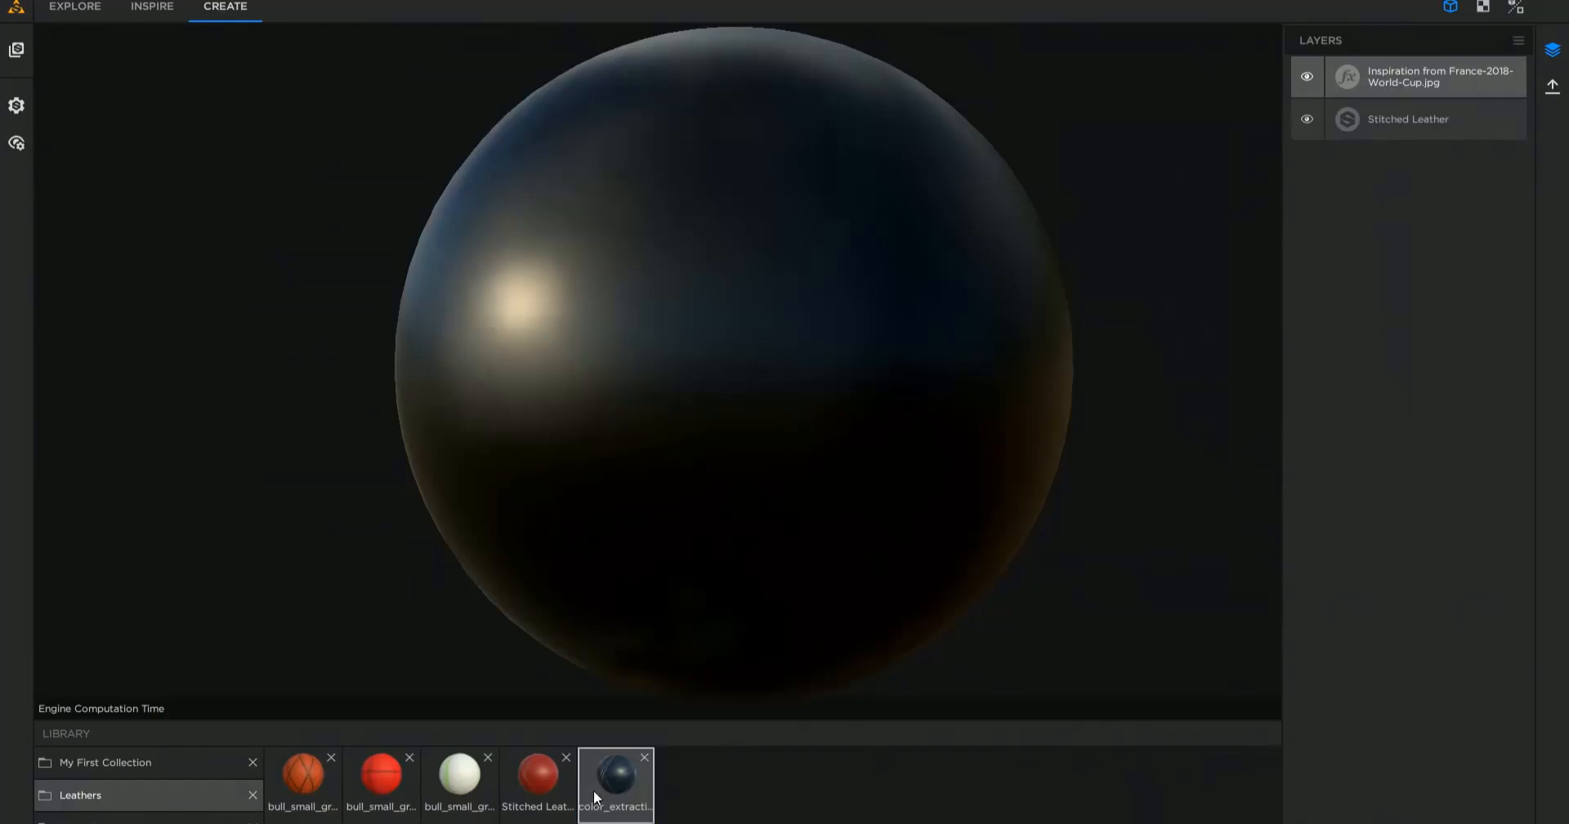
click(615, 775)
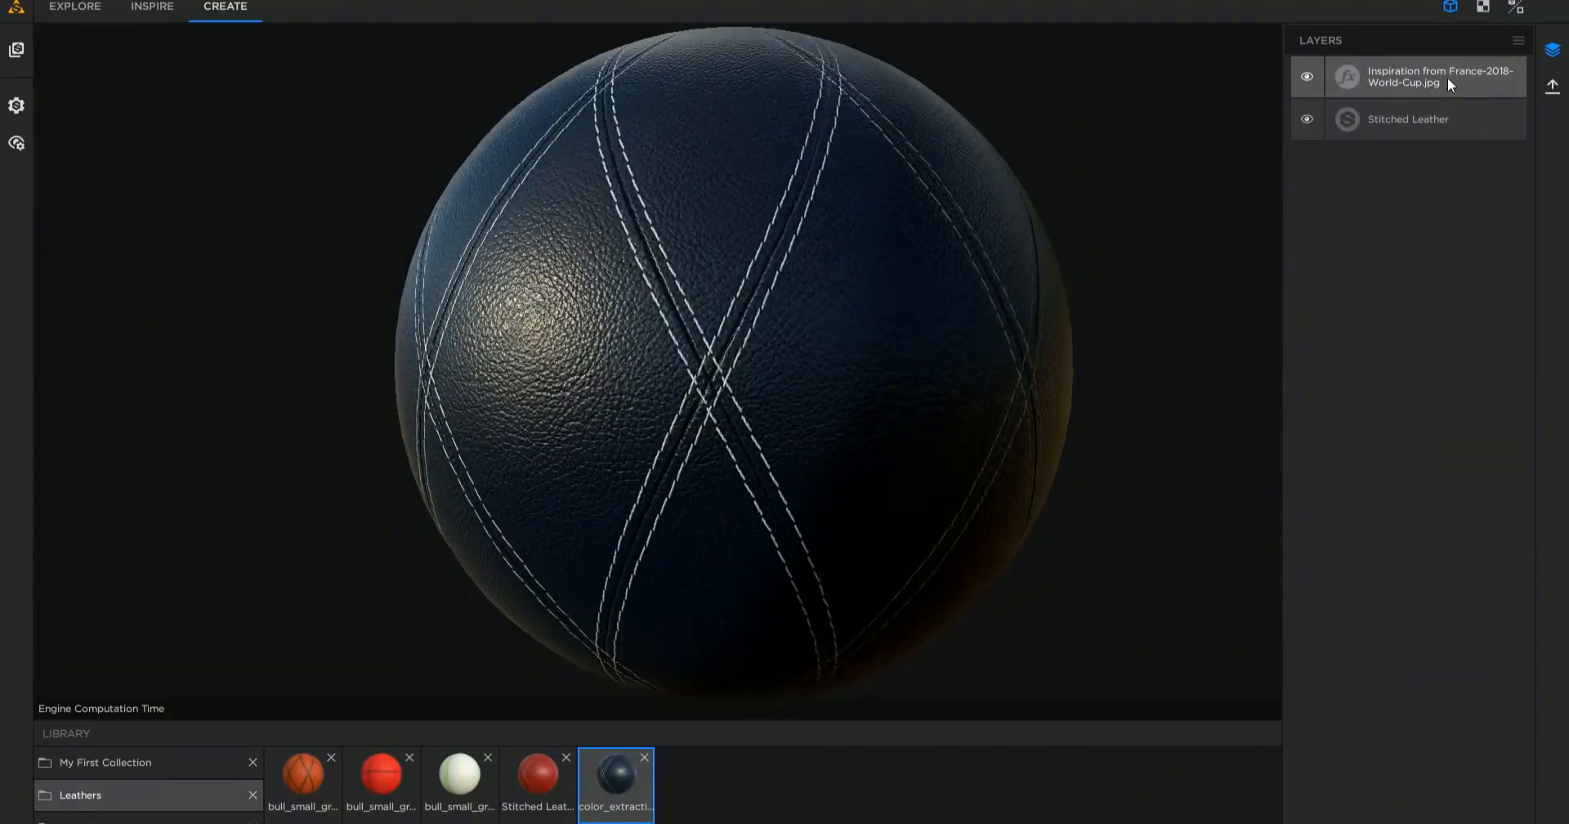
click(1409, 119)
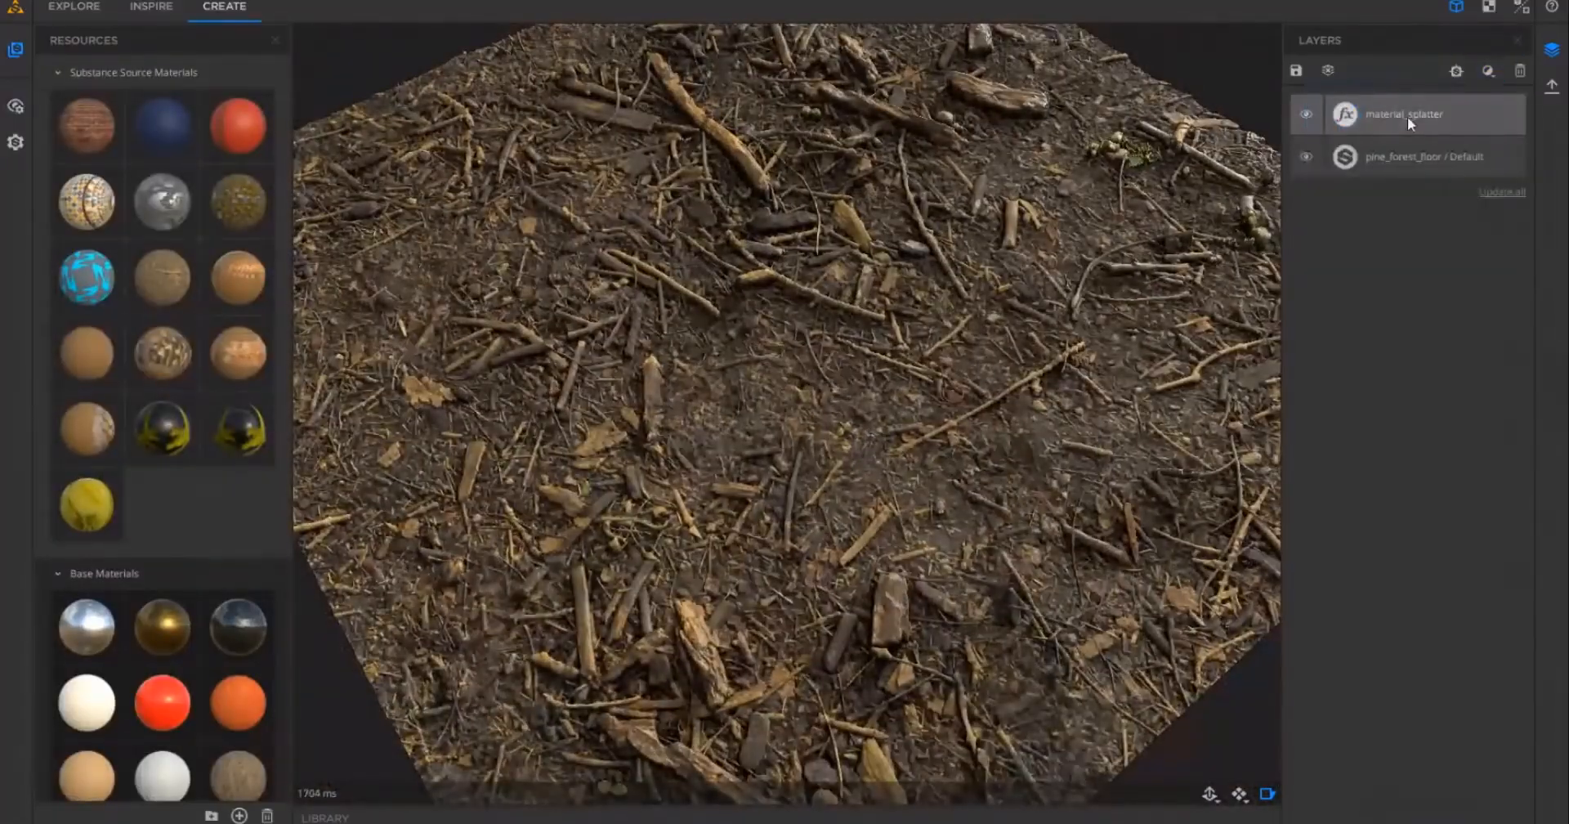
- Open the material splatter layer settings on the pine forest floor and review its properties
click(1401, 113)
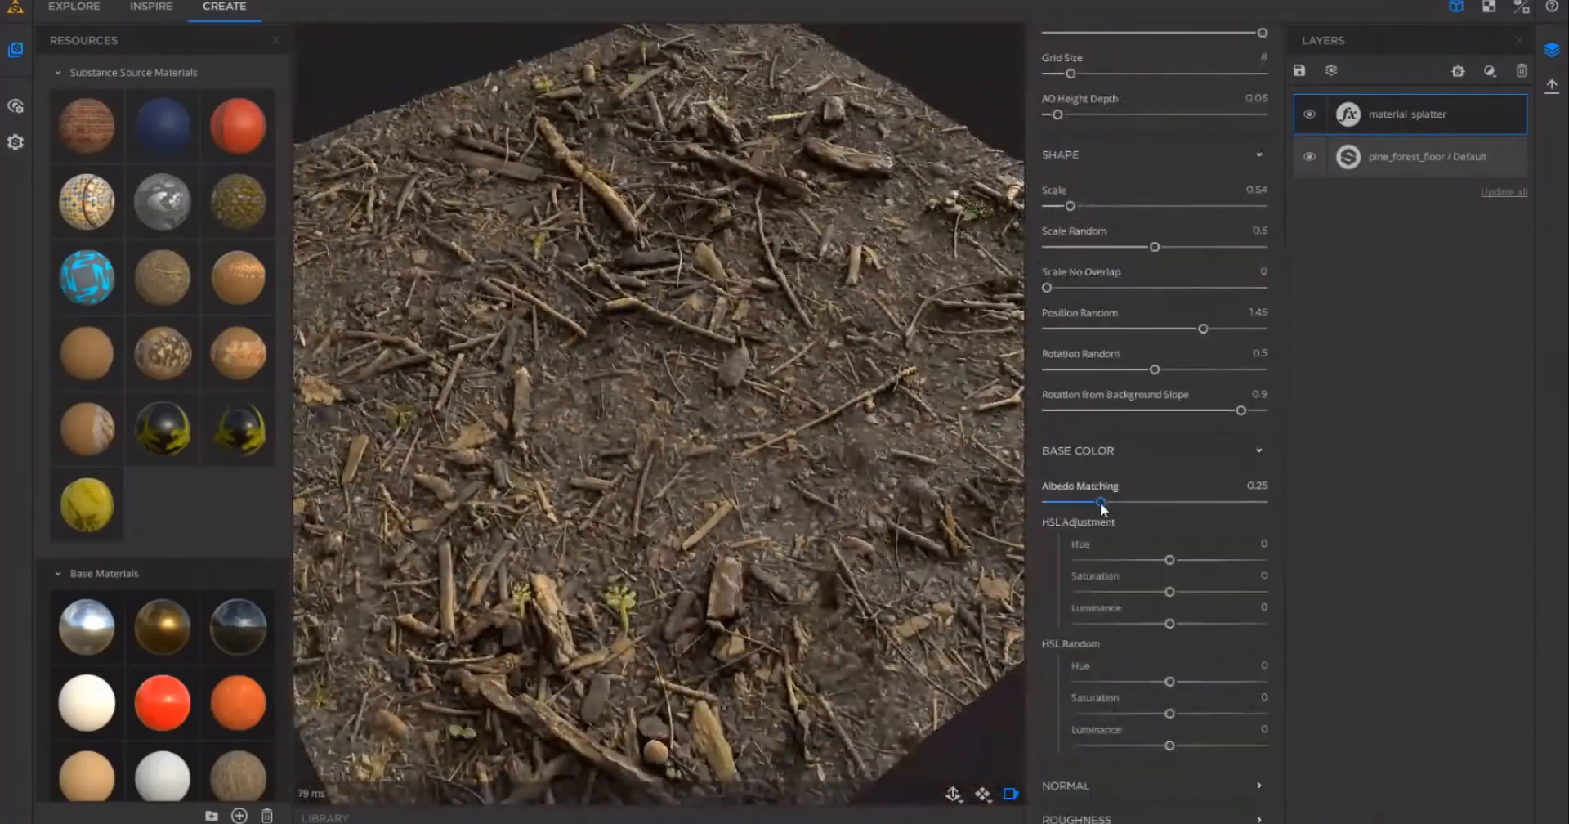
scroll(down, 3)
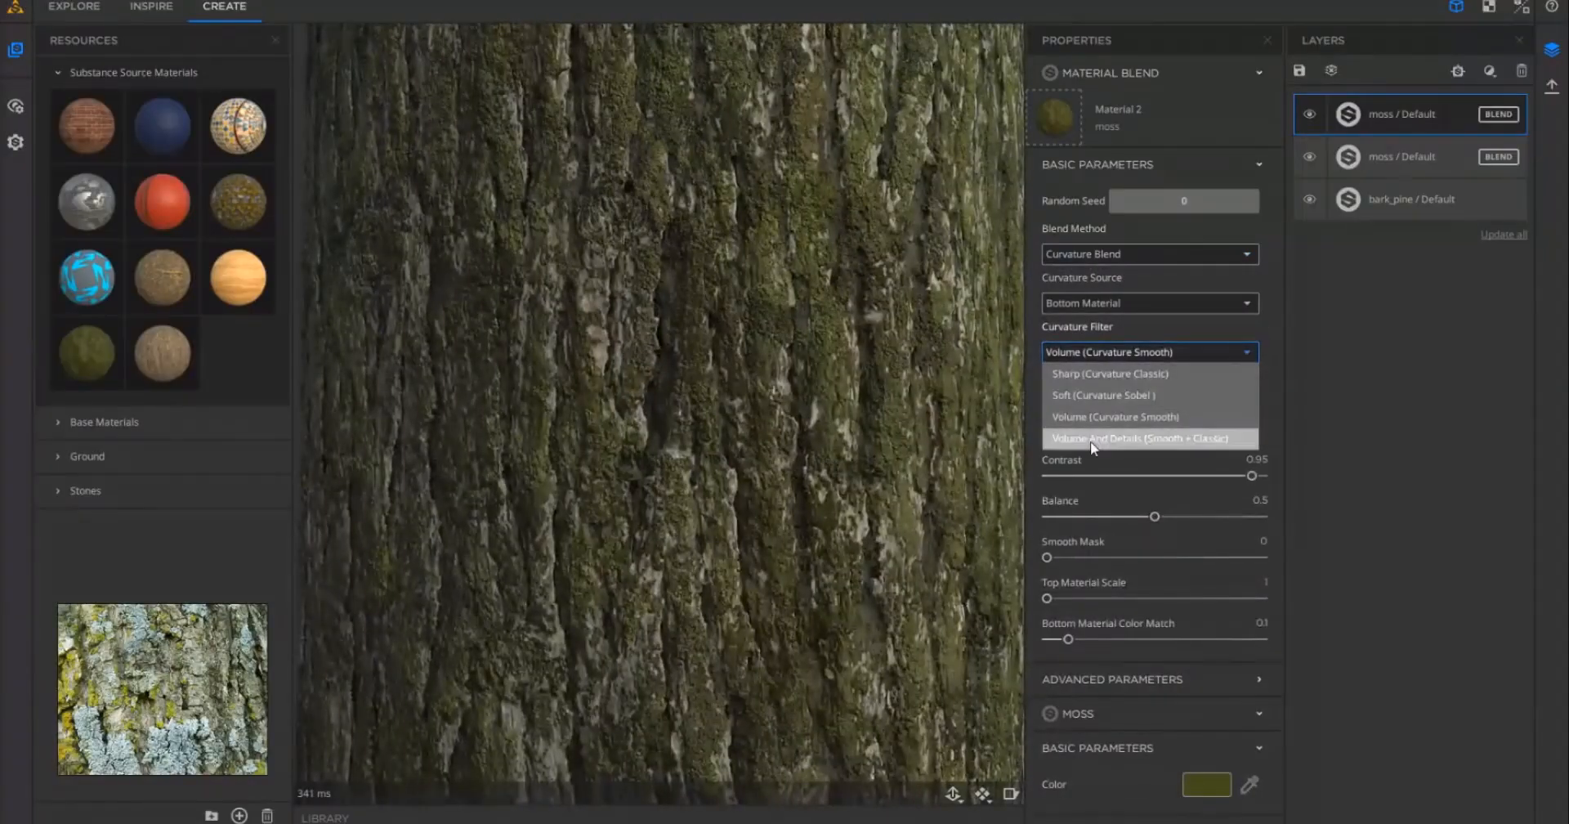
- Use the volume-and-details curvature filter for the moss blend, then return to the resource folders
click(1136, 438)
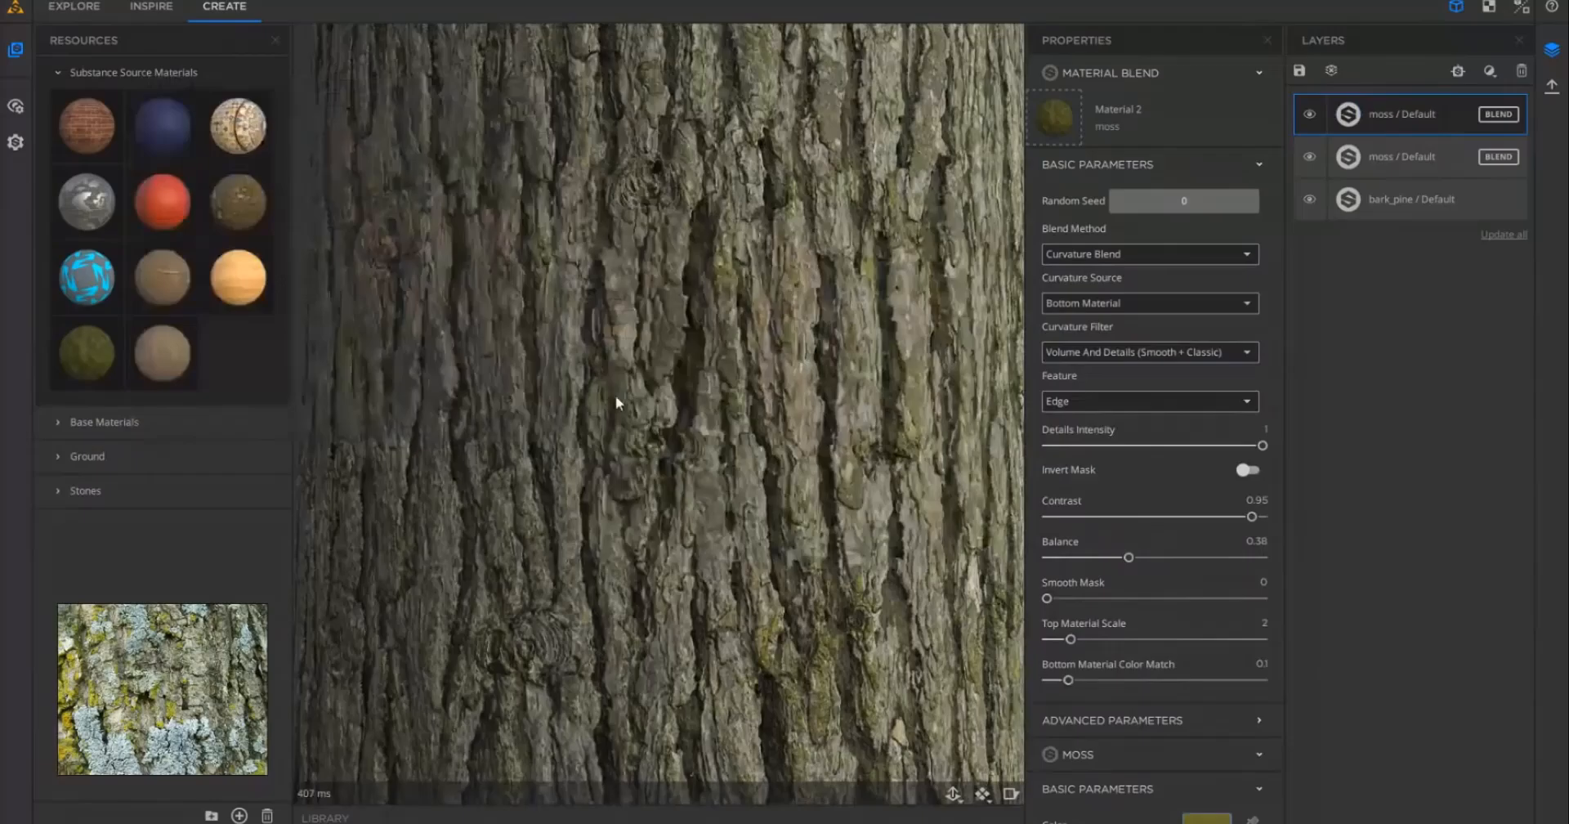
click(74, 7)
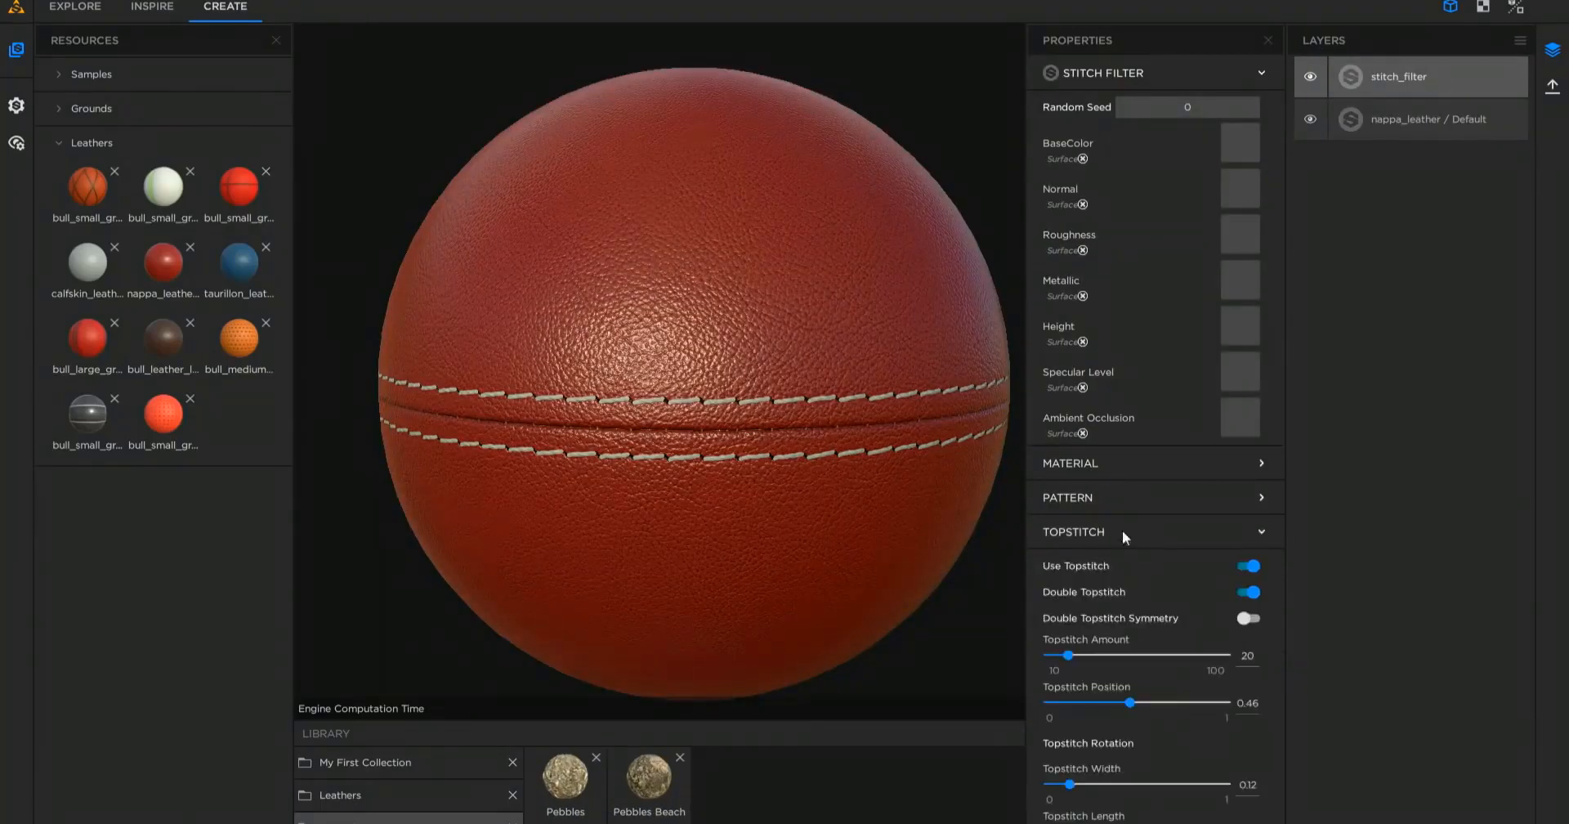
- Set the stitch pattern to Diamond and nudge the topstitch position
click(1067, 497)
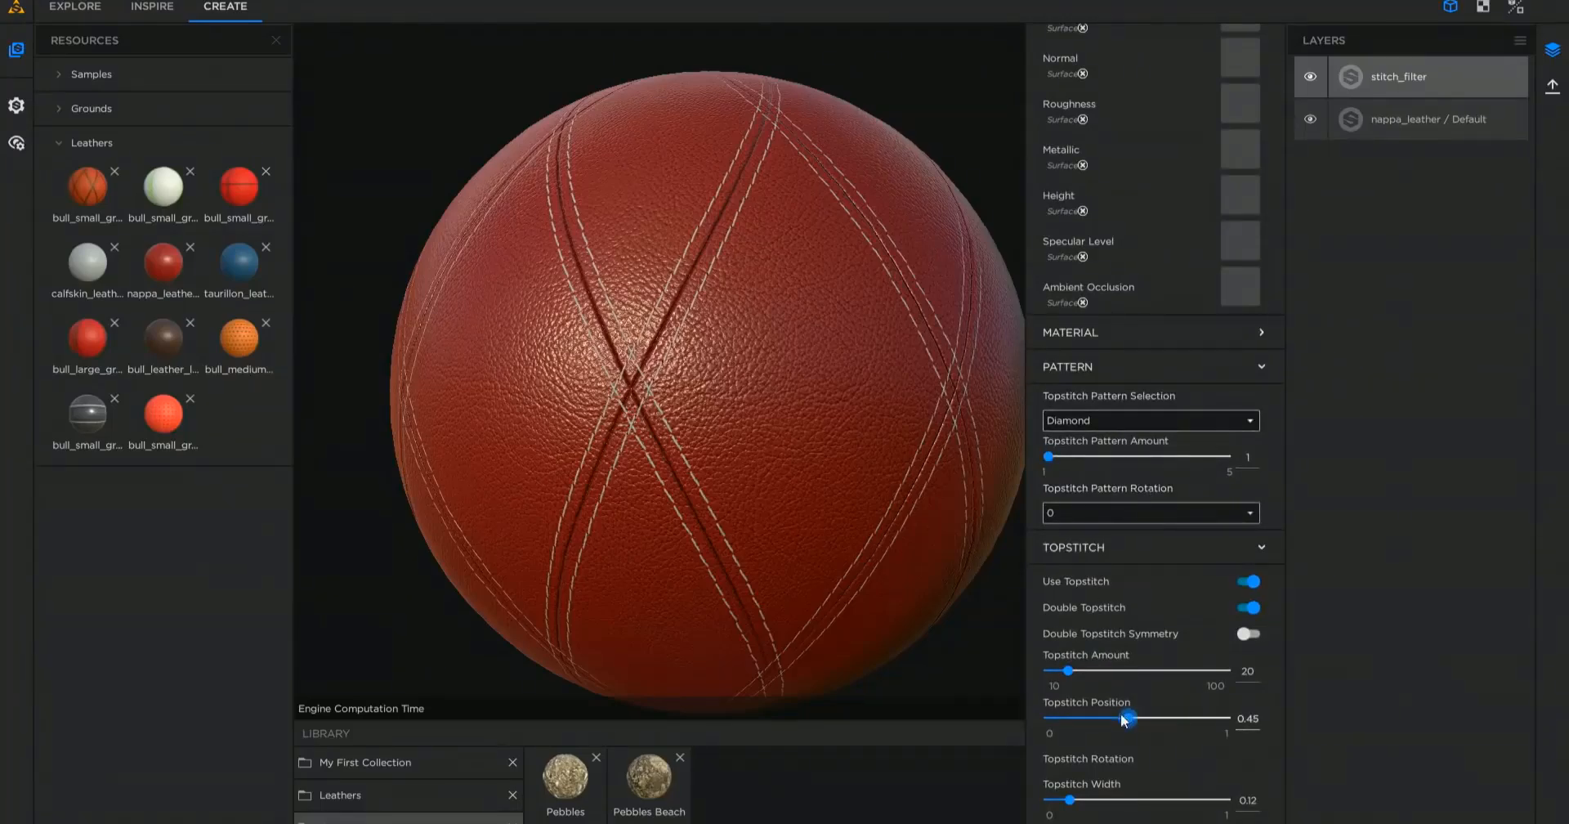
drag(1121, 717, 1131, 717)
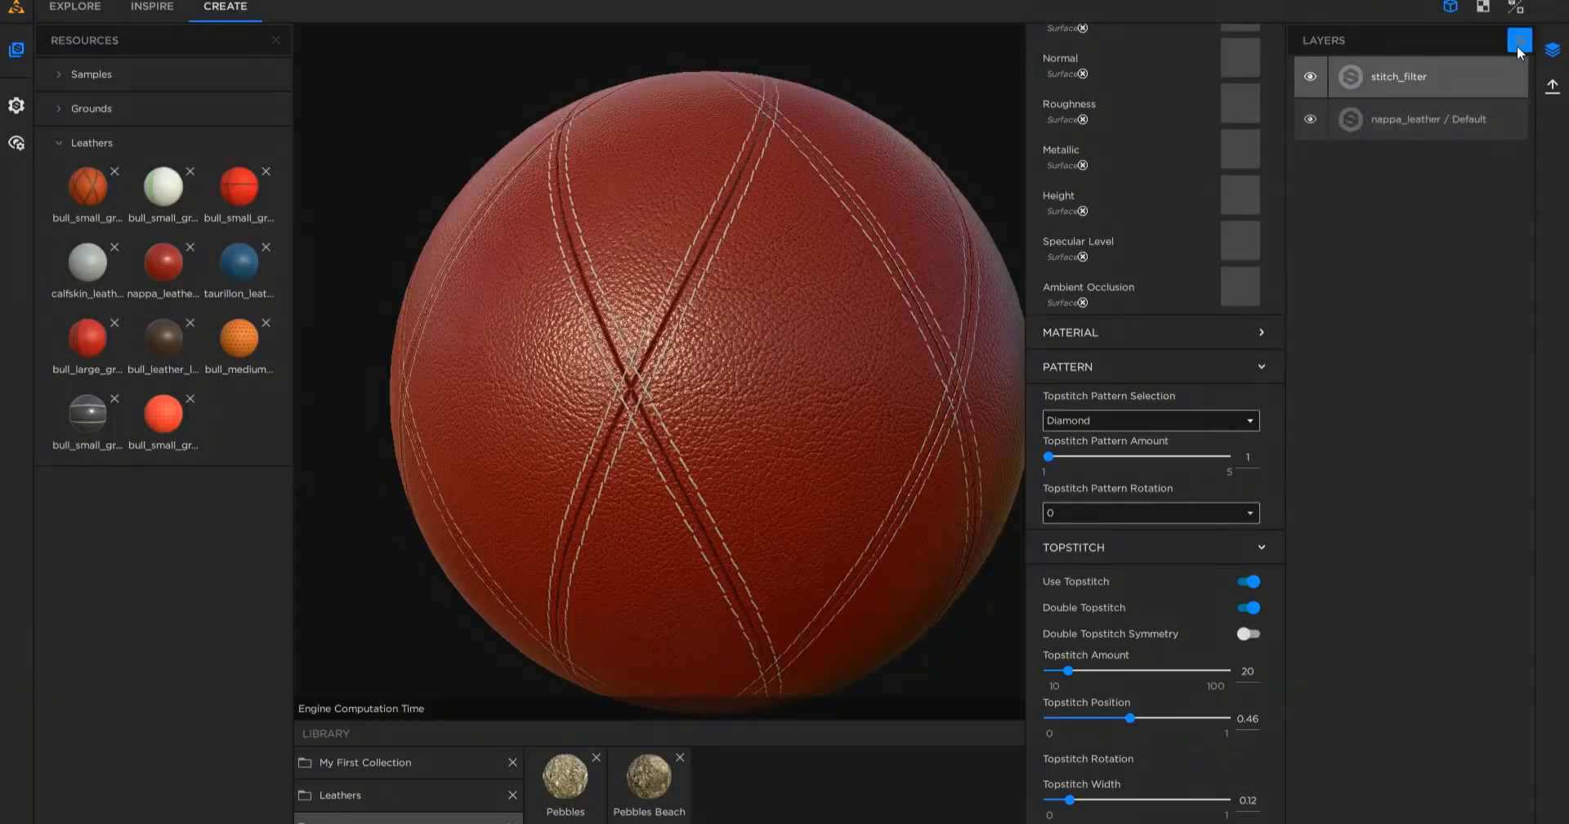
- Save the layer stack to the Leathers library as Stitched Leather and move to Inspire
click(1518, 41)
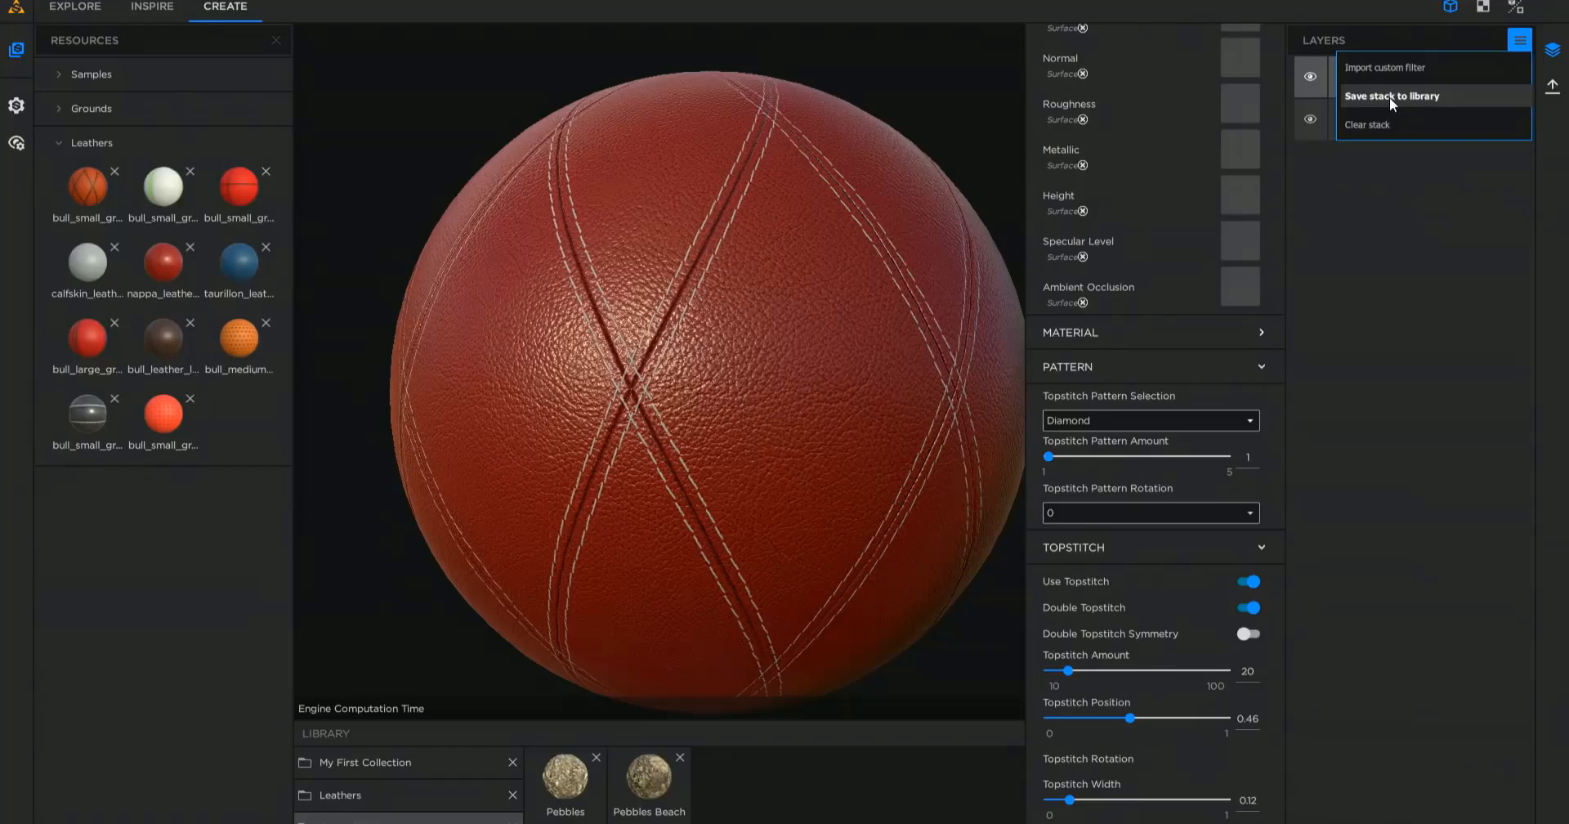
click(1389, 95)
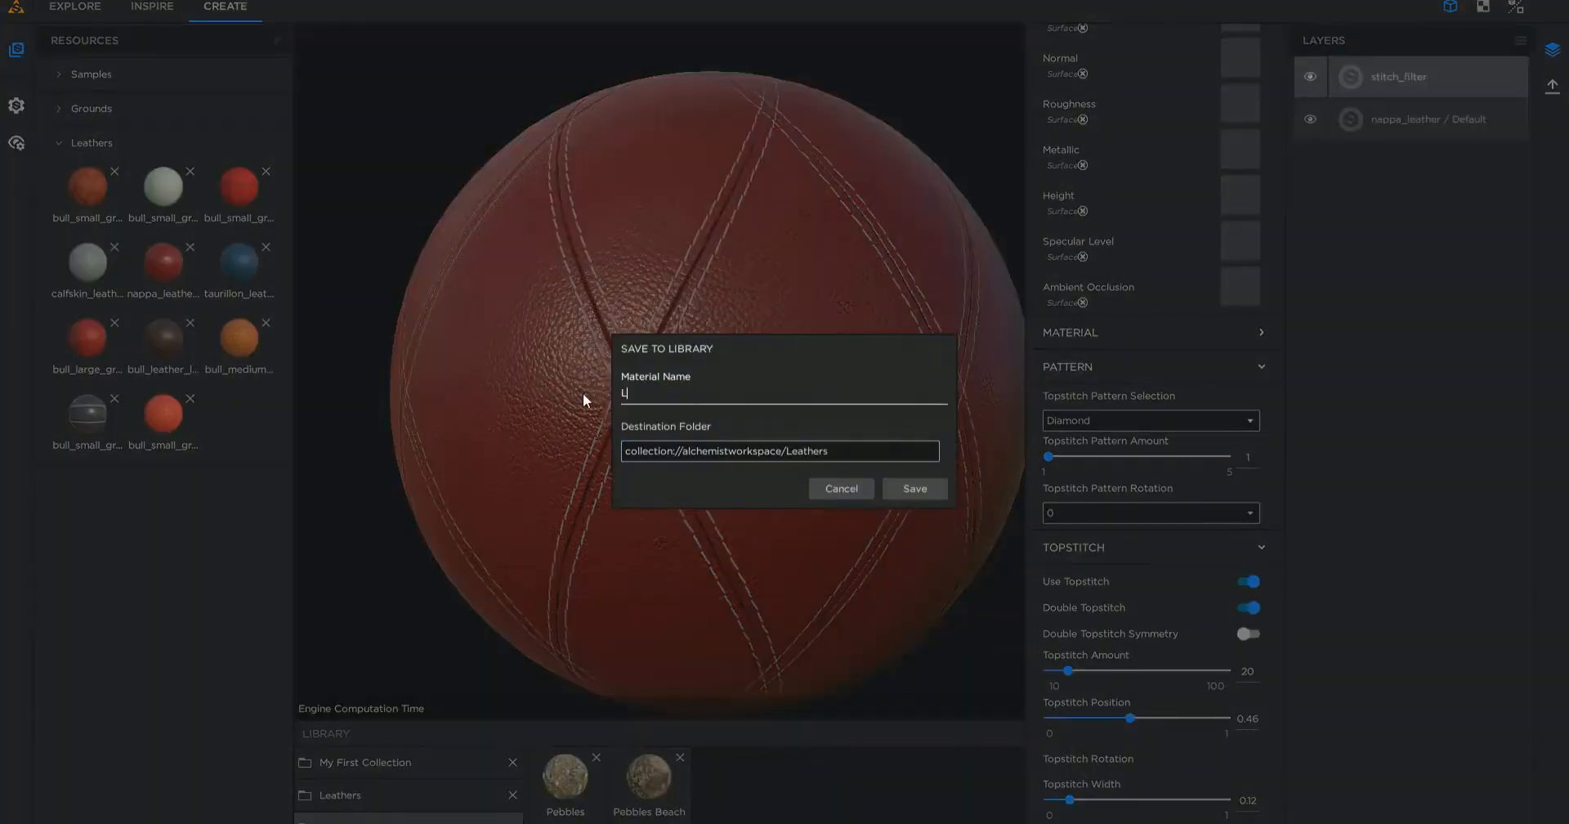
click(911, 489)
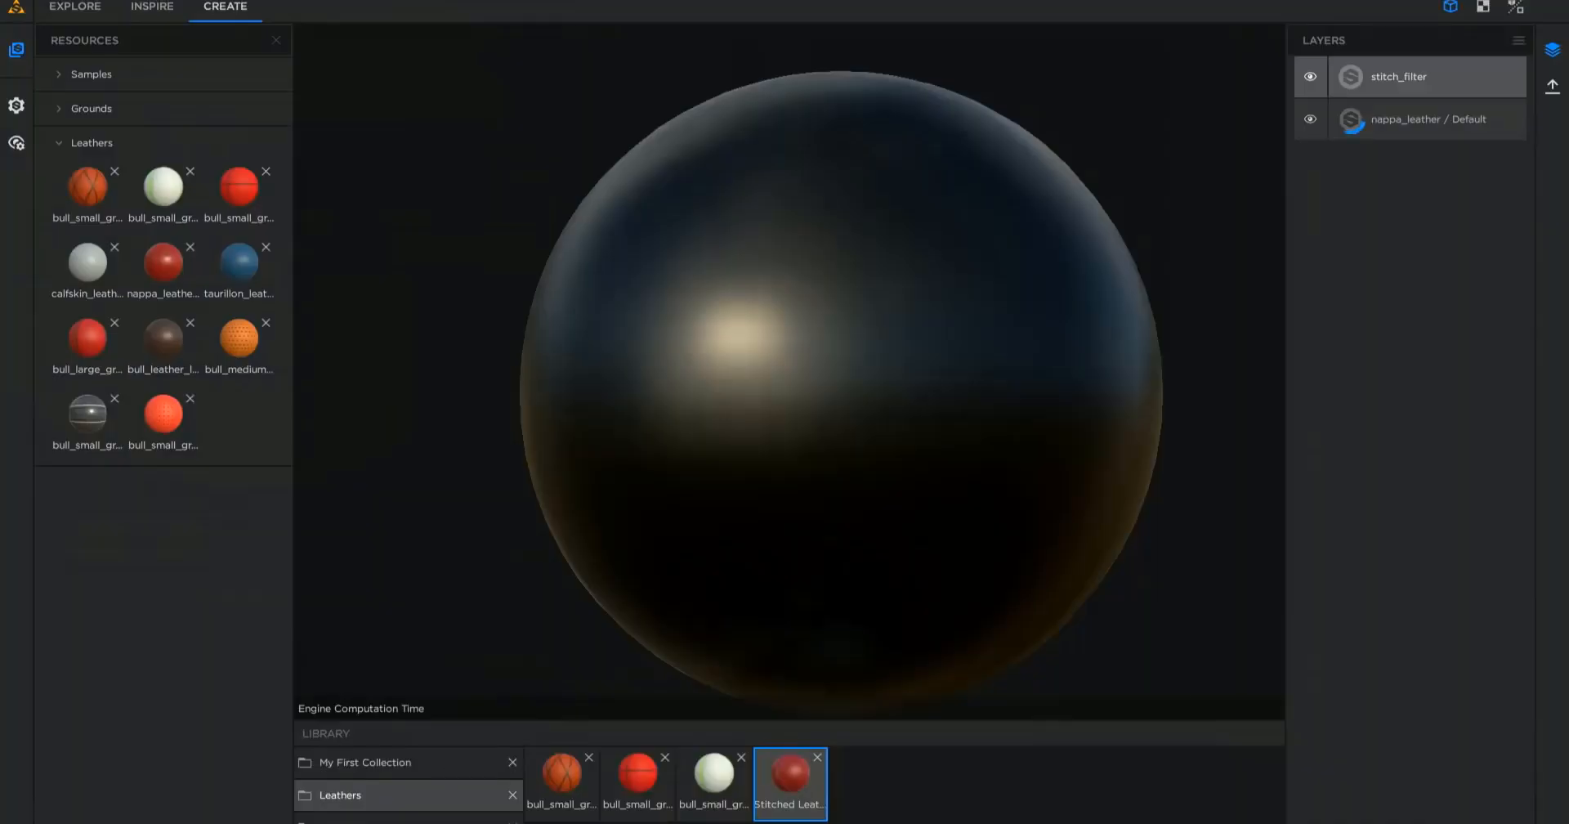
click(150, 8)
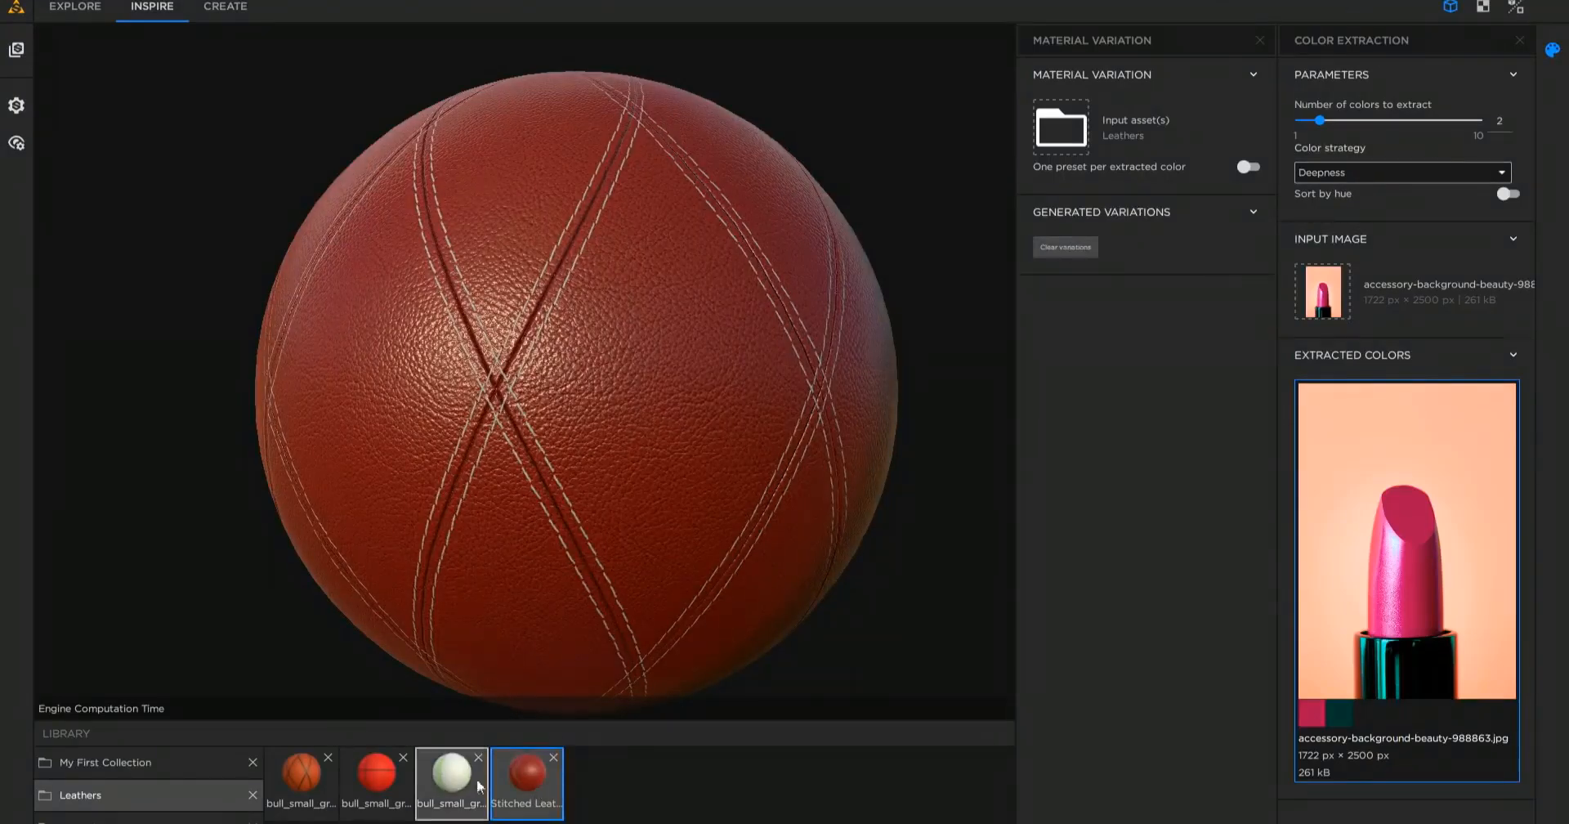
- Set Stitched Leather as input with Representative strategy and load France-2018-World-Cup.jpg
click(526, 781)
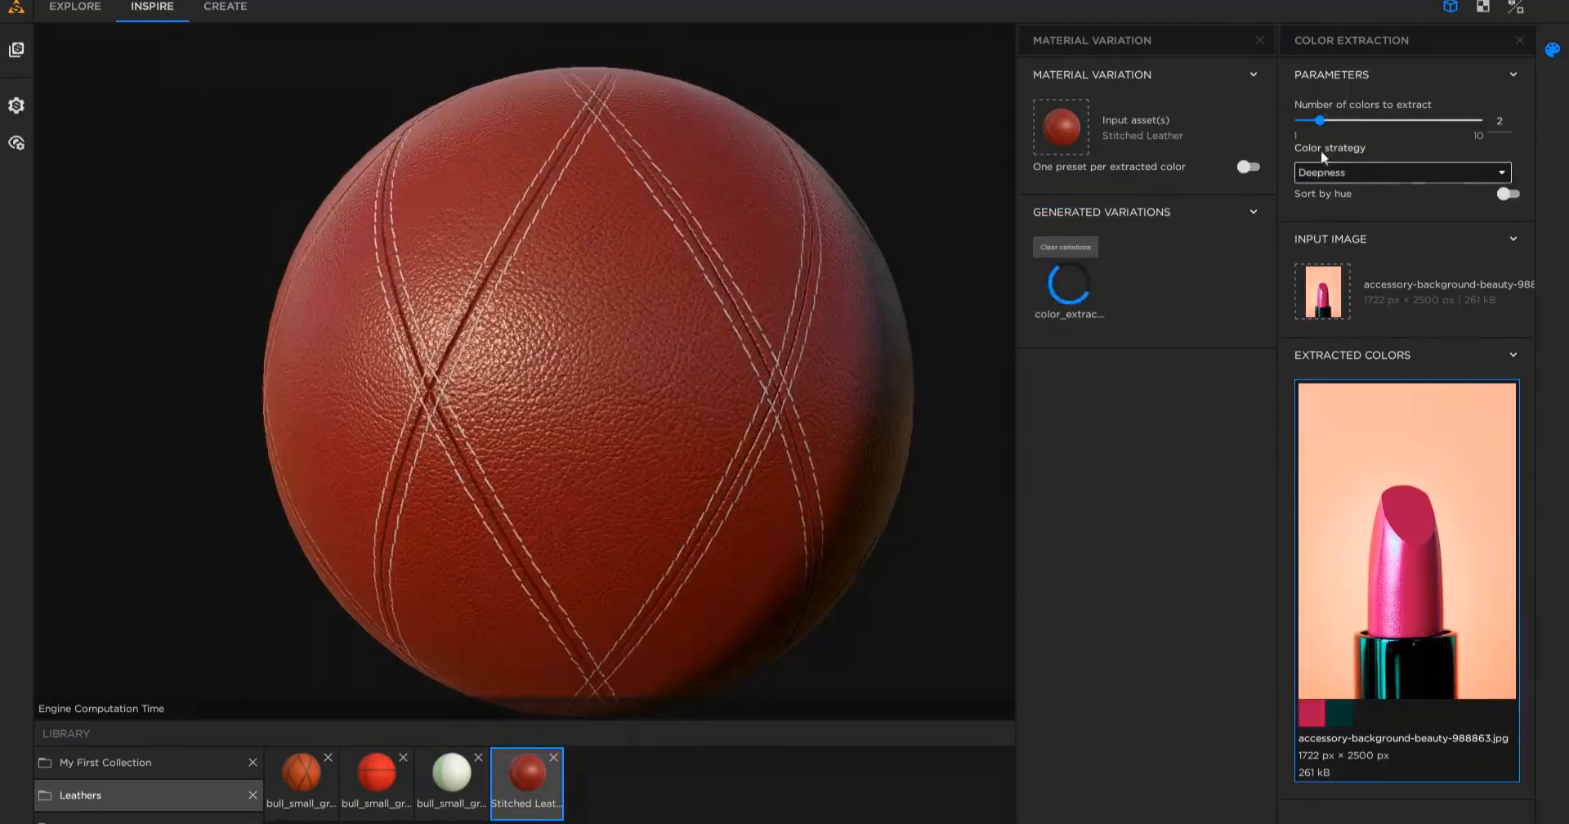
click(1401, 171)
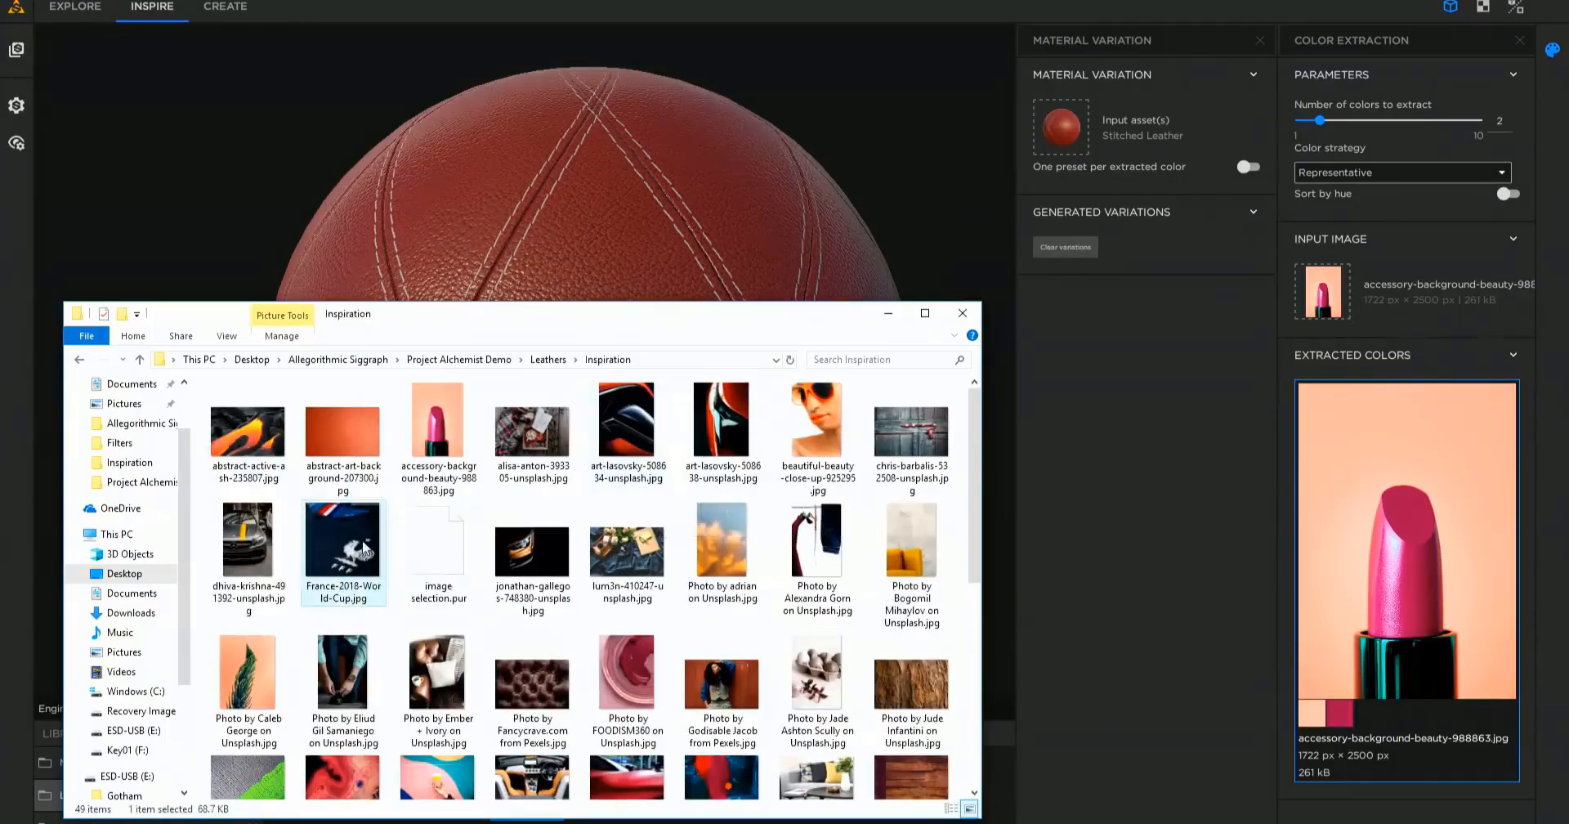
double_click(341, 541)
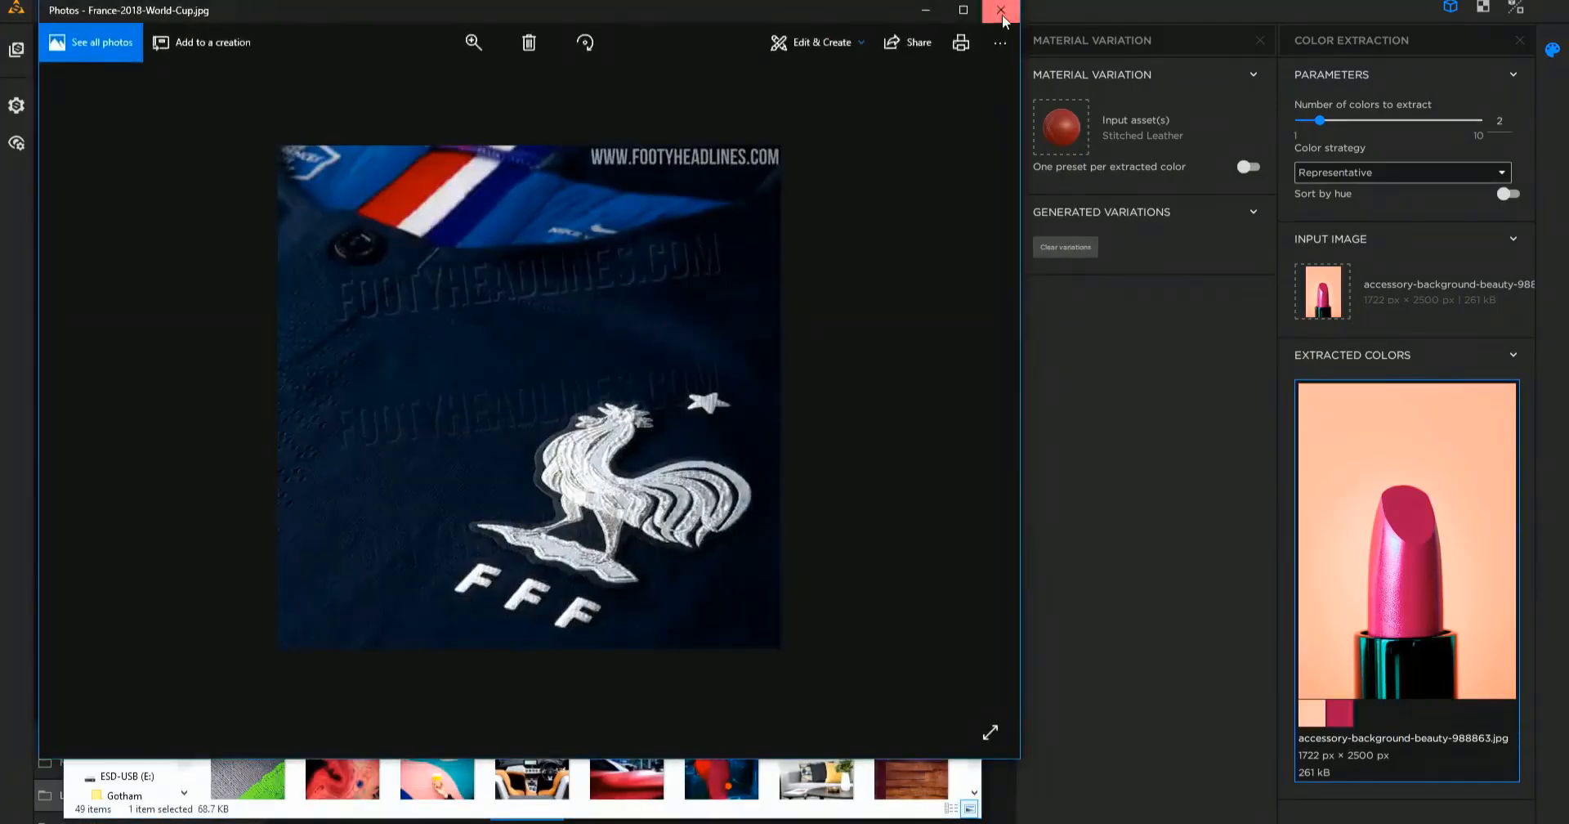
click(1001, 11)
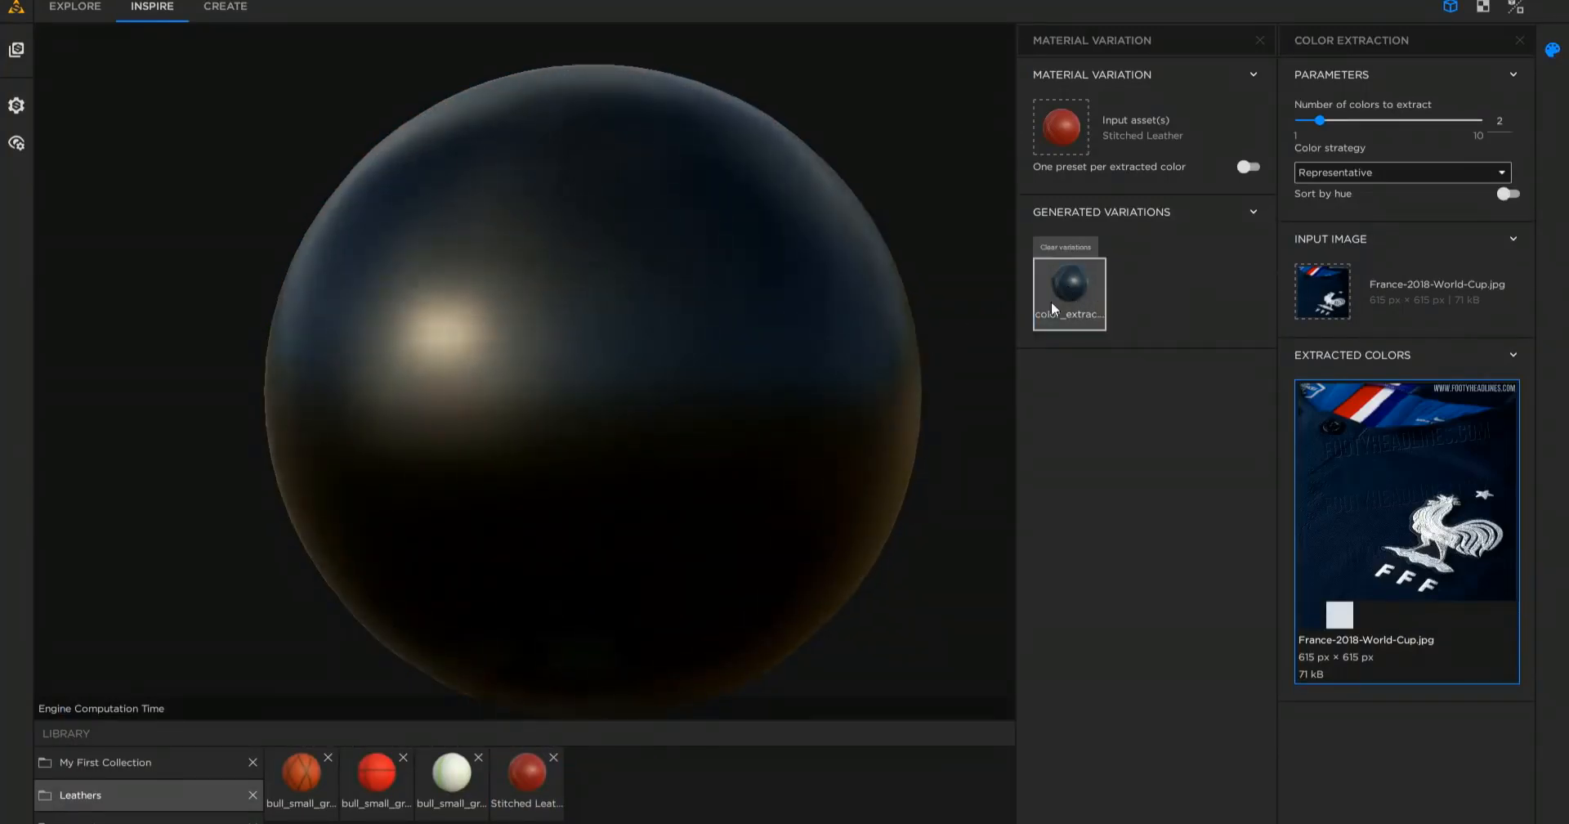
- Preview the navy colour variation on the sphere and open it for editing
click(1069, 290)
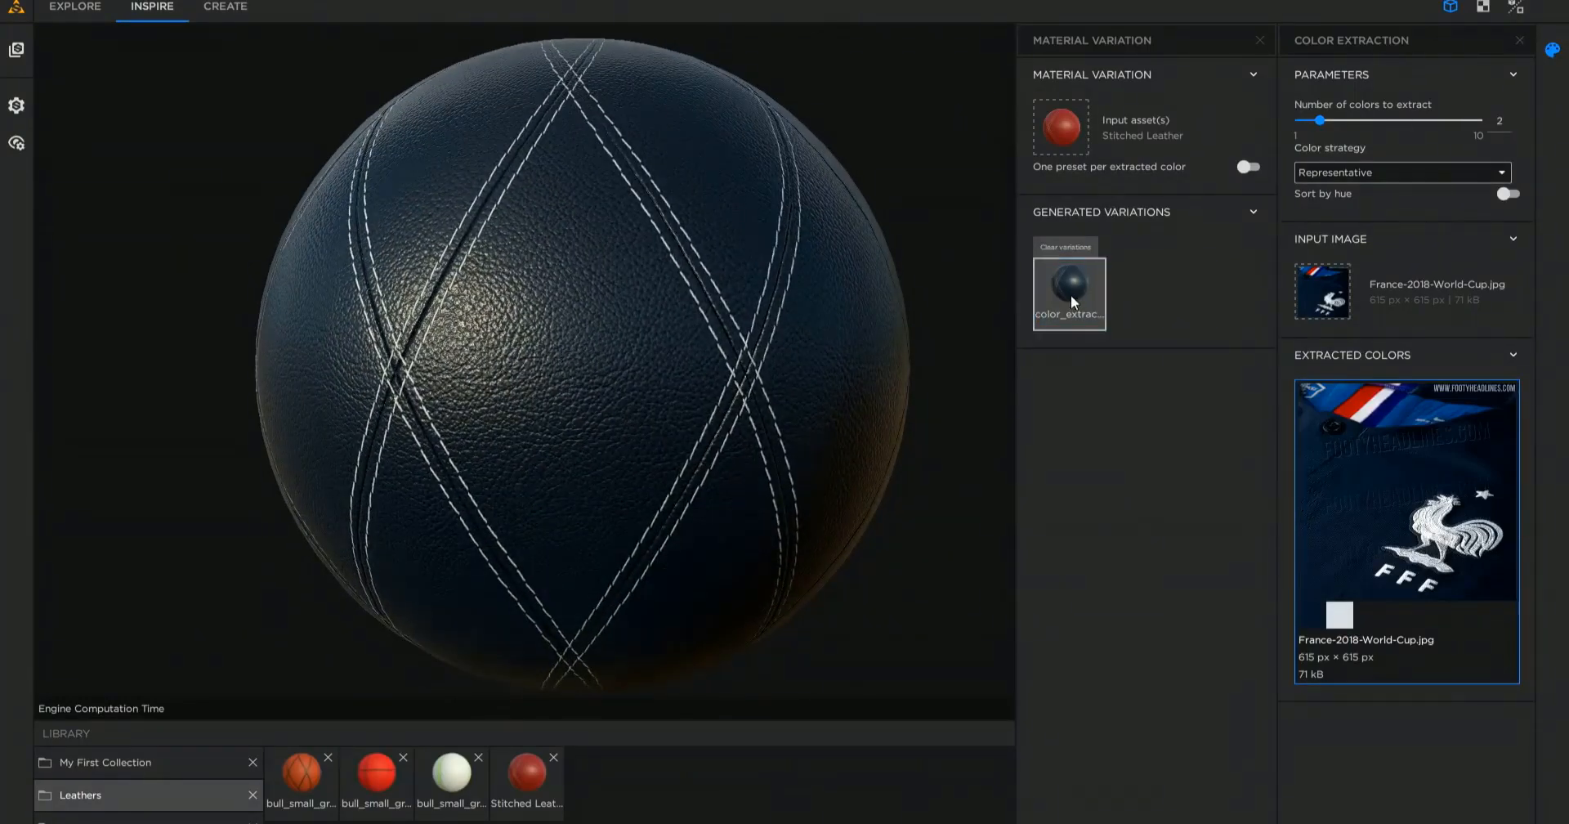
click(226, 7)
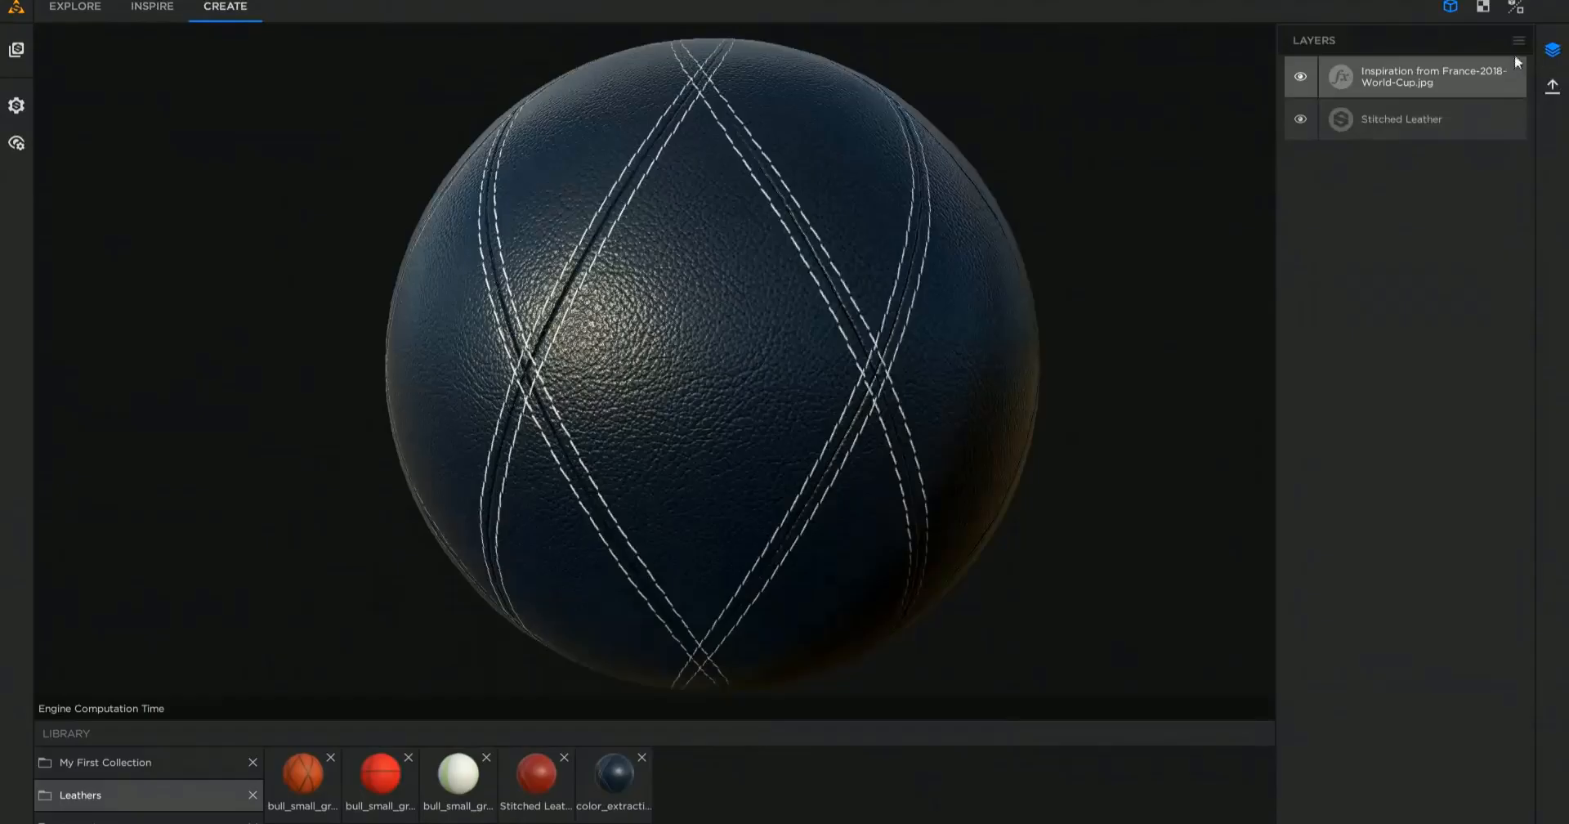
- Save the navy variation to the library and add an Emboss star filter on top of the stack
click(613, 771)
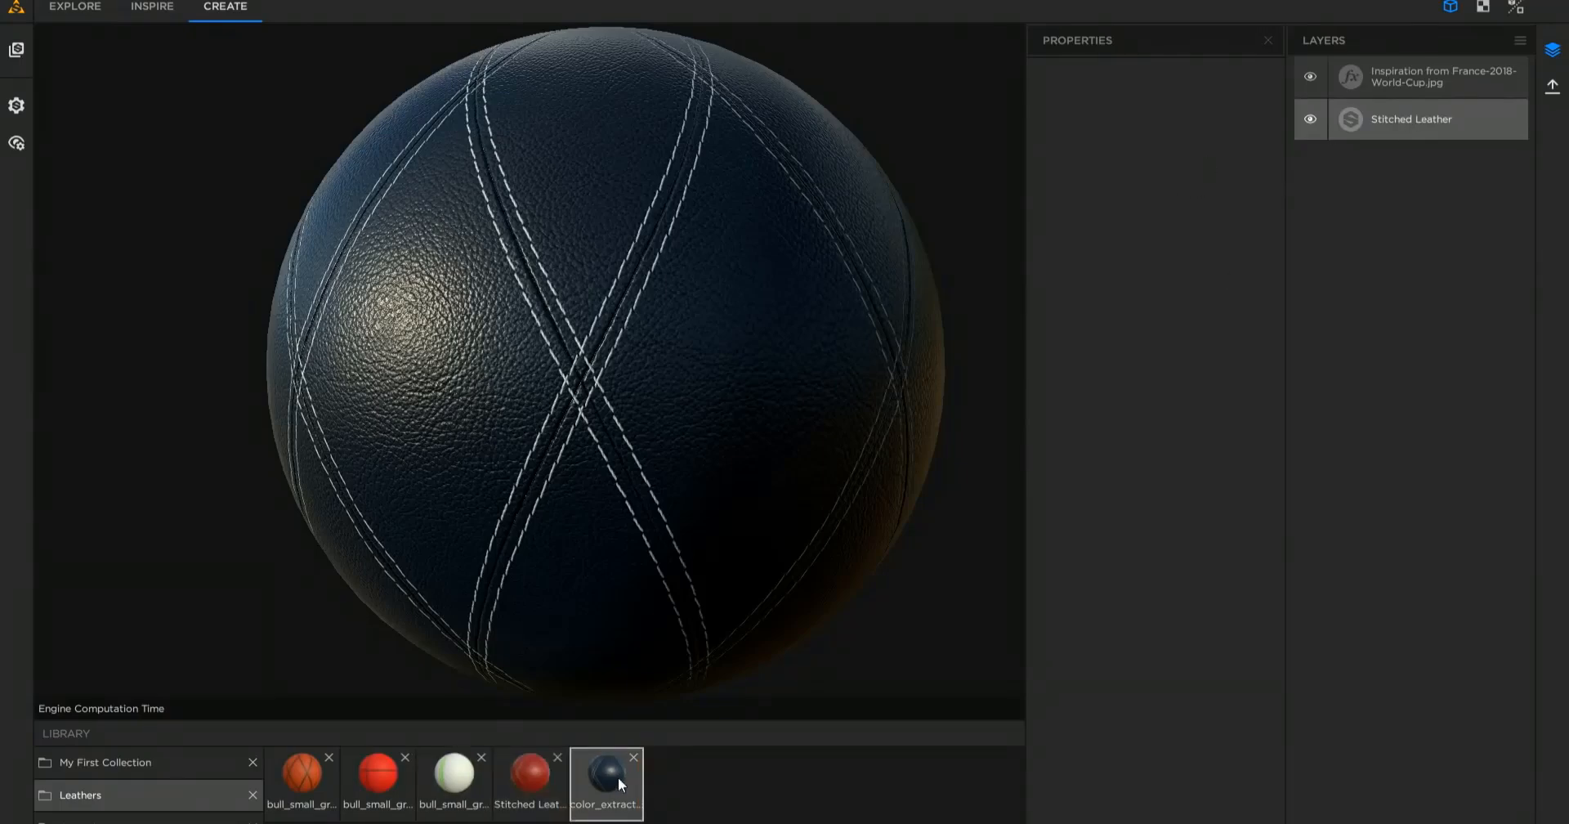
click(605, 783)
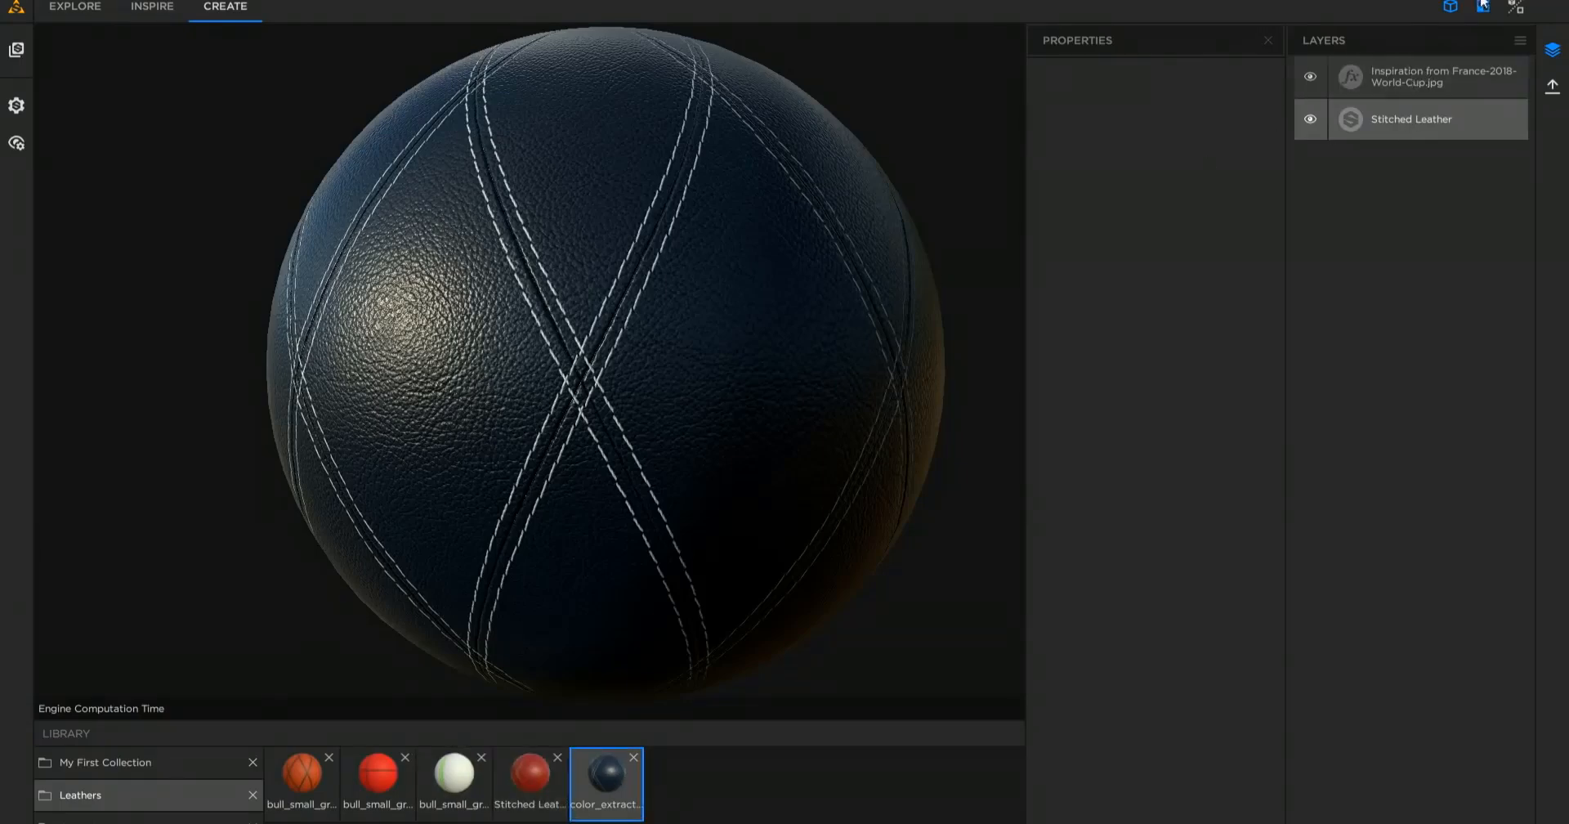
click(1429, 76)
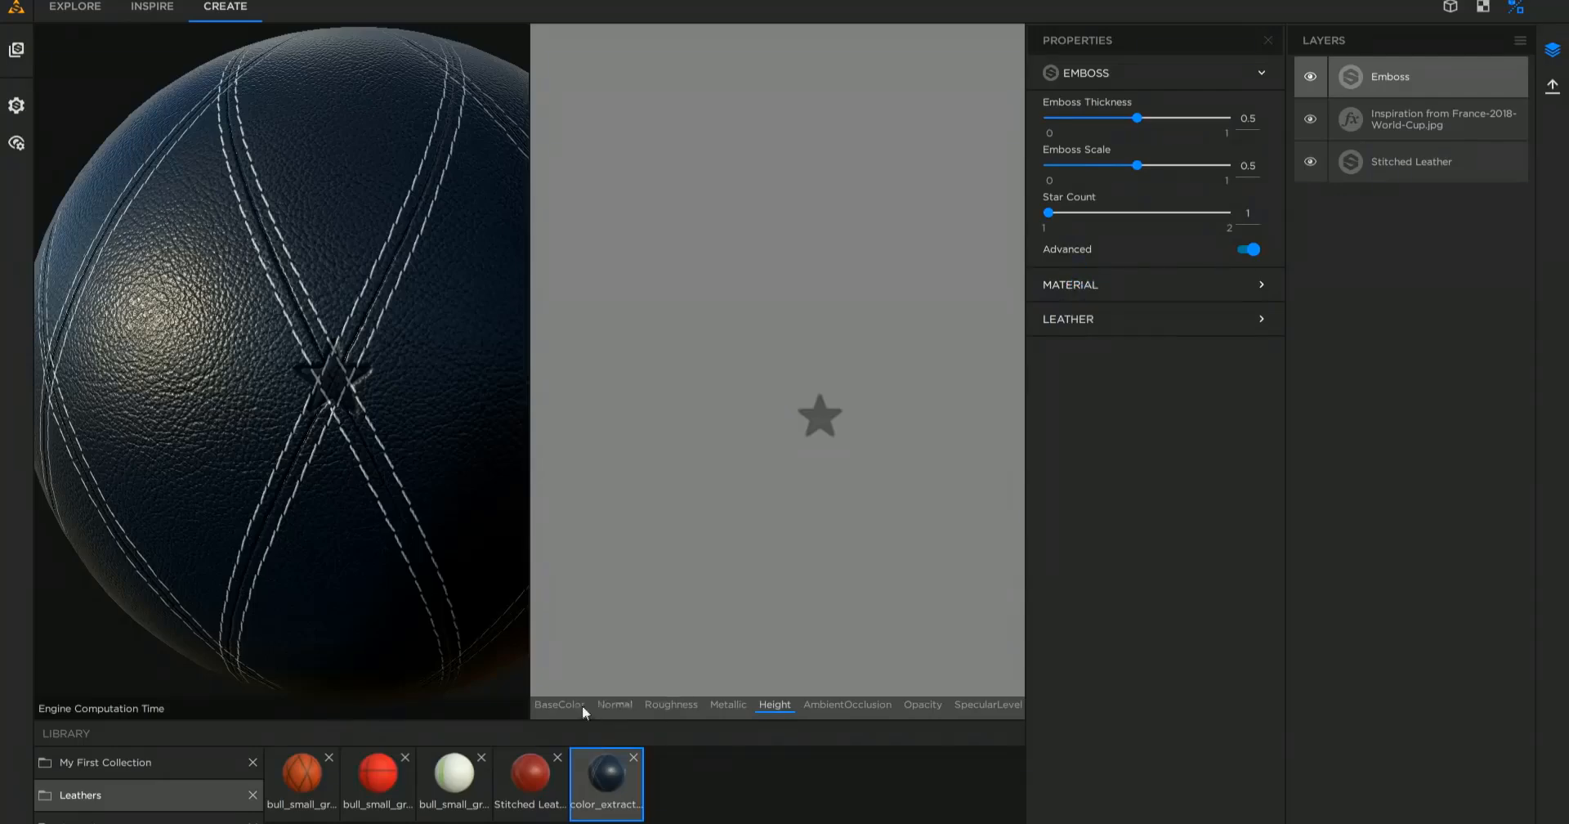
- Hide the stitch_filter layer on the red Stitched Leather and return to Inspire
click(1067, 319)
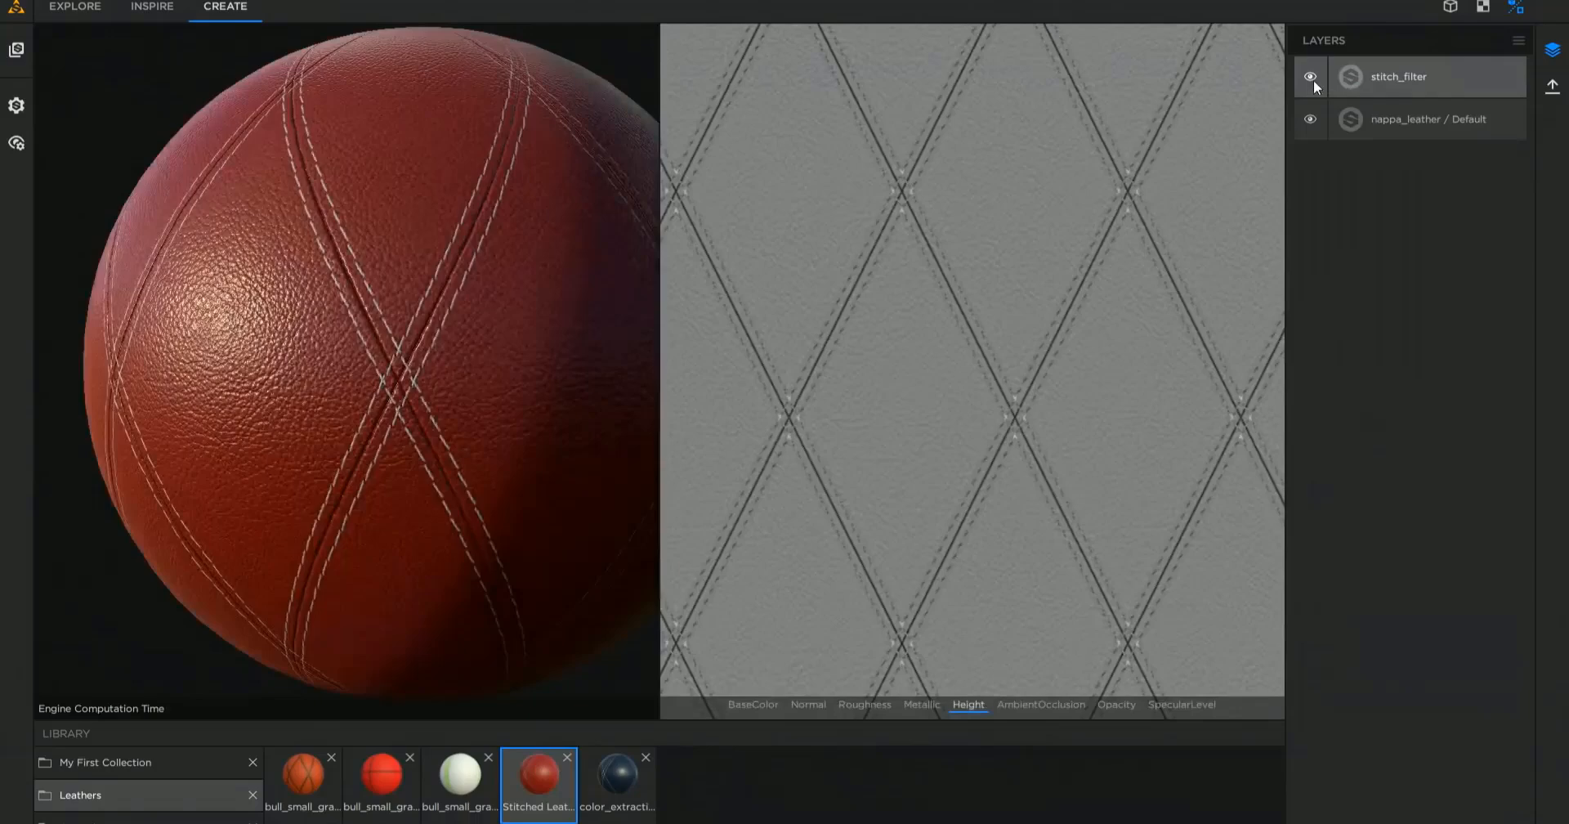
click(1309, 77)
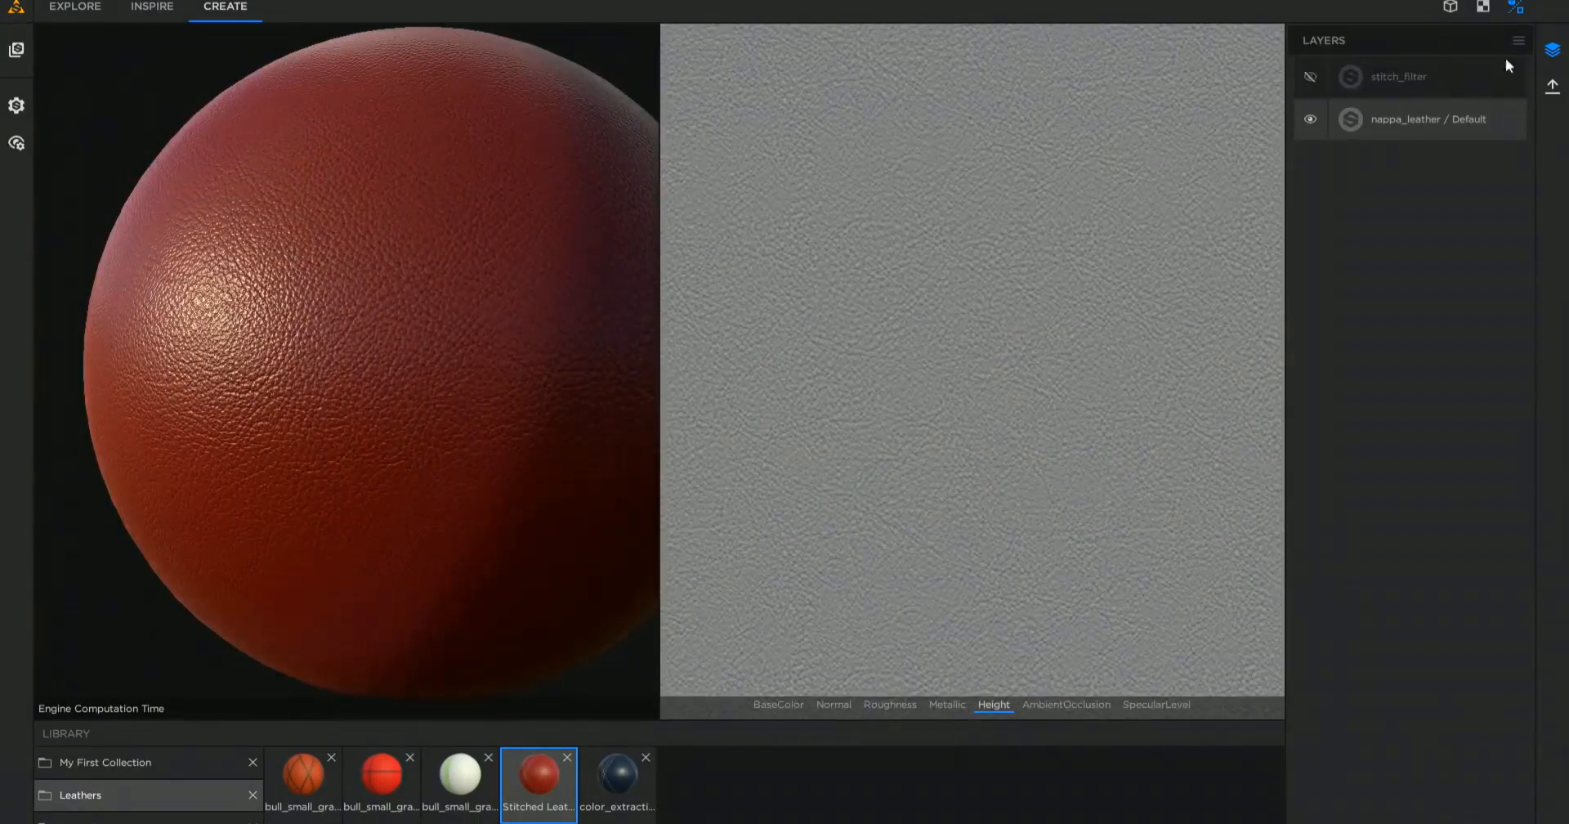
click(150, 6)
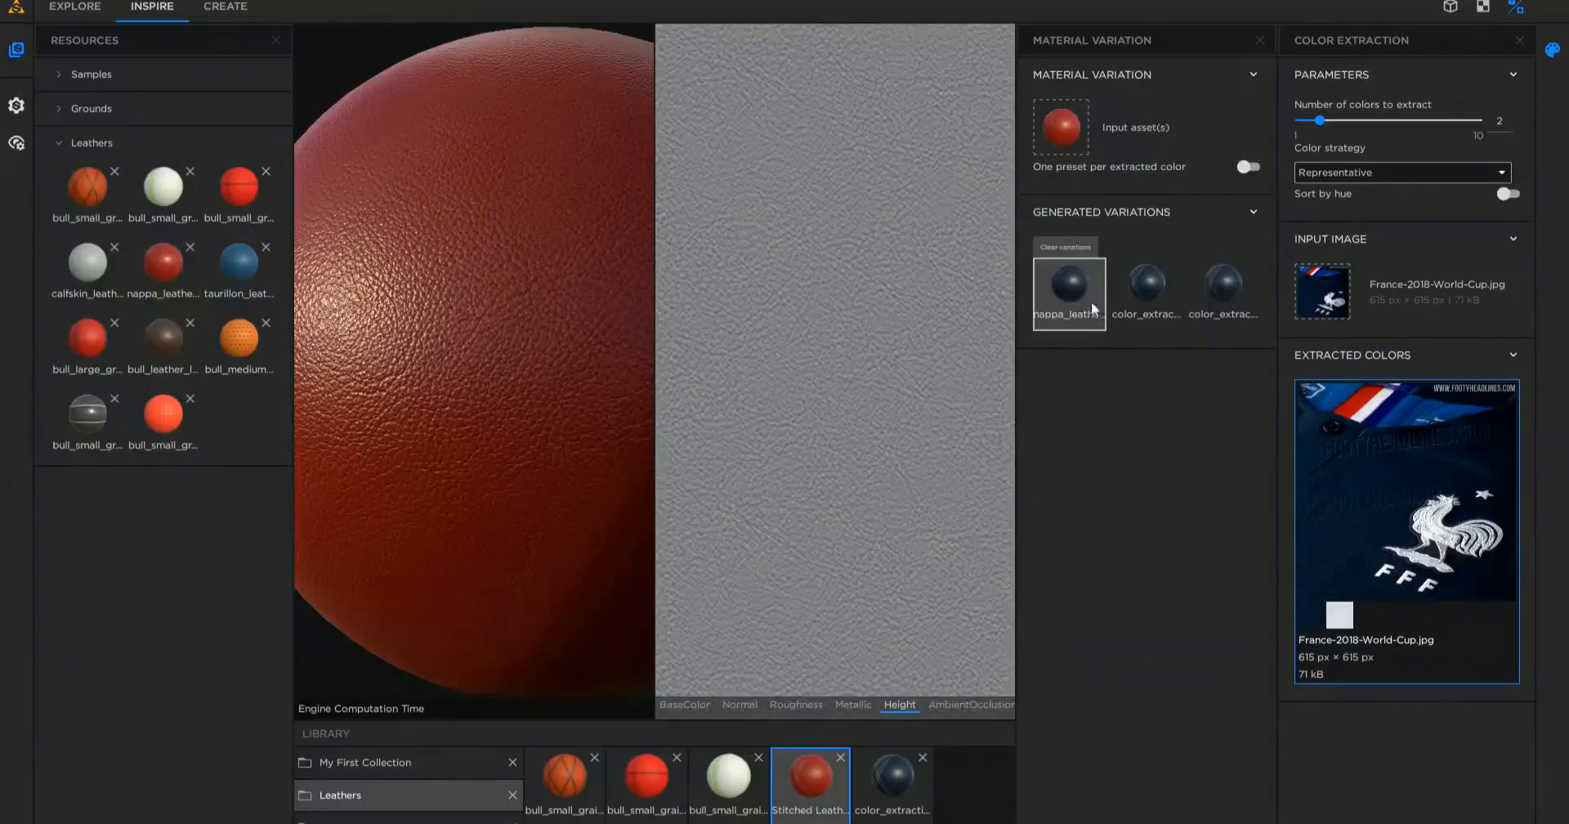
- Apply the navy colours to the plain leather and raise the Emboss star count to 2
click(1068, 292)
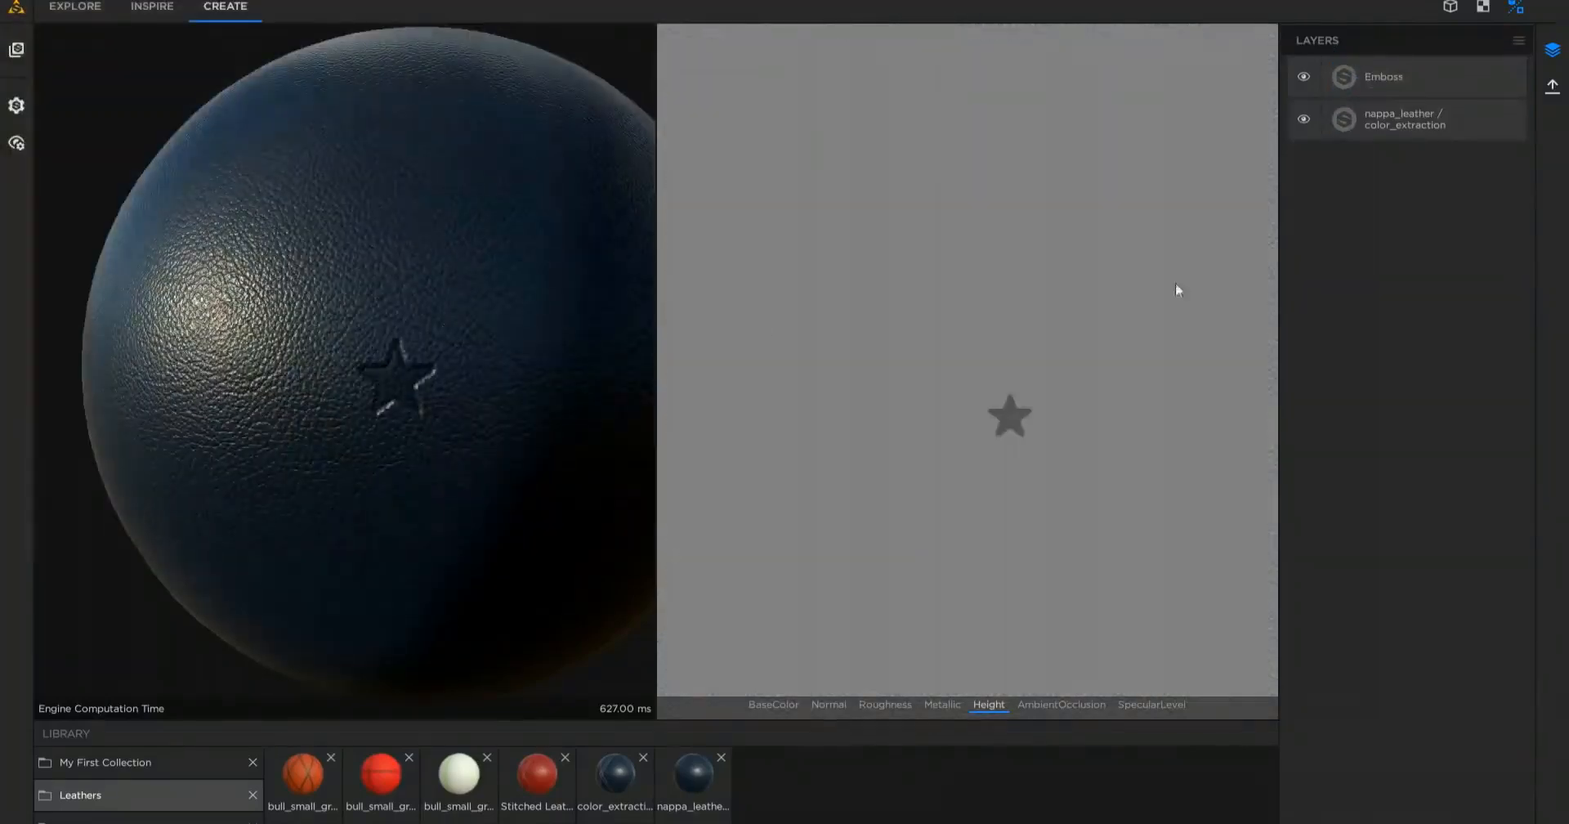
click(1386, 77)
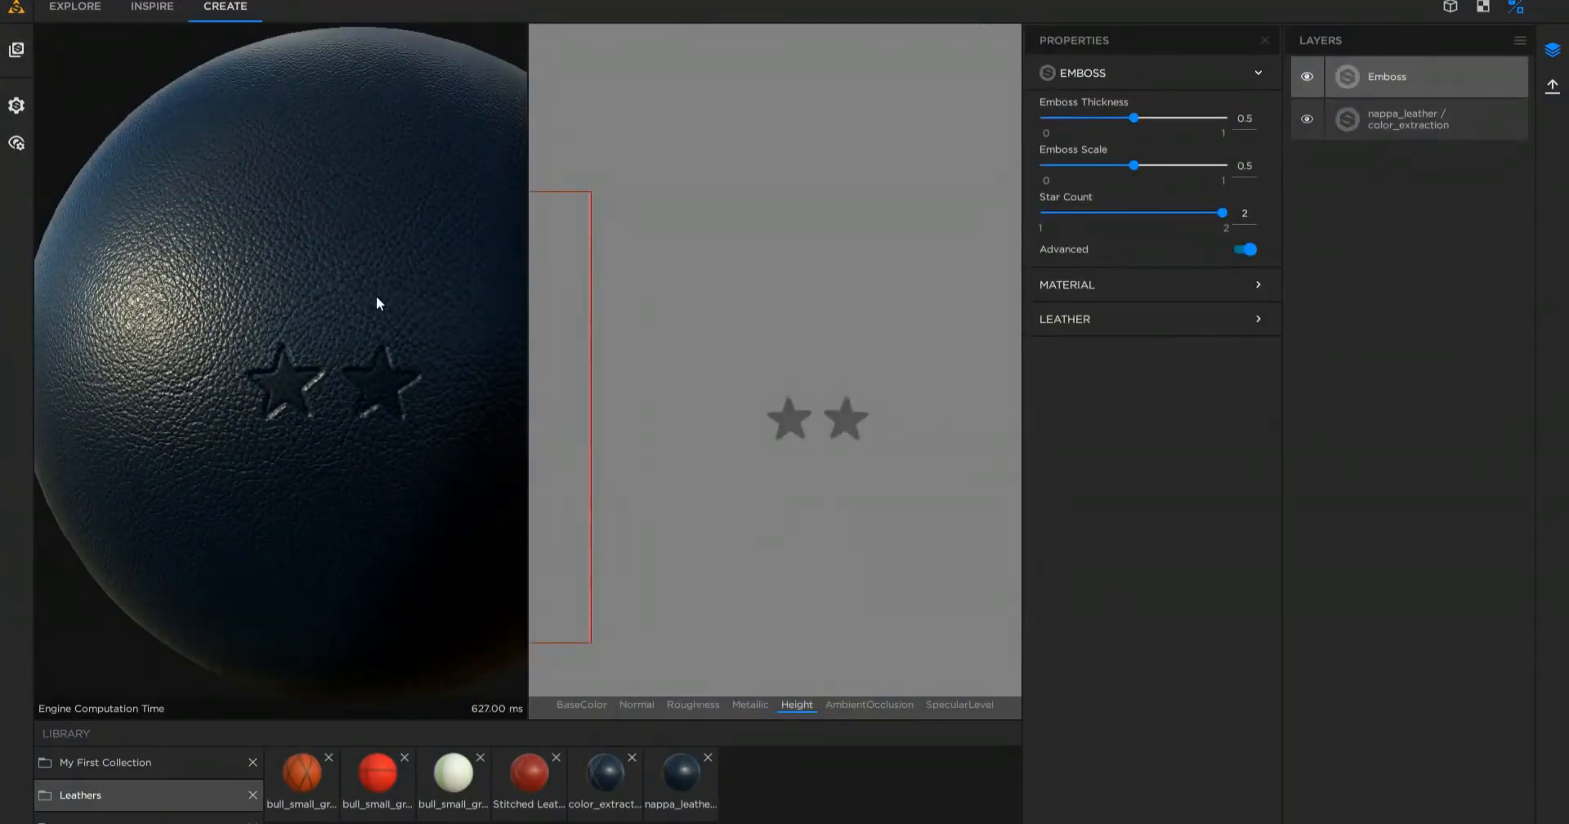